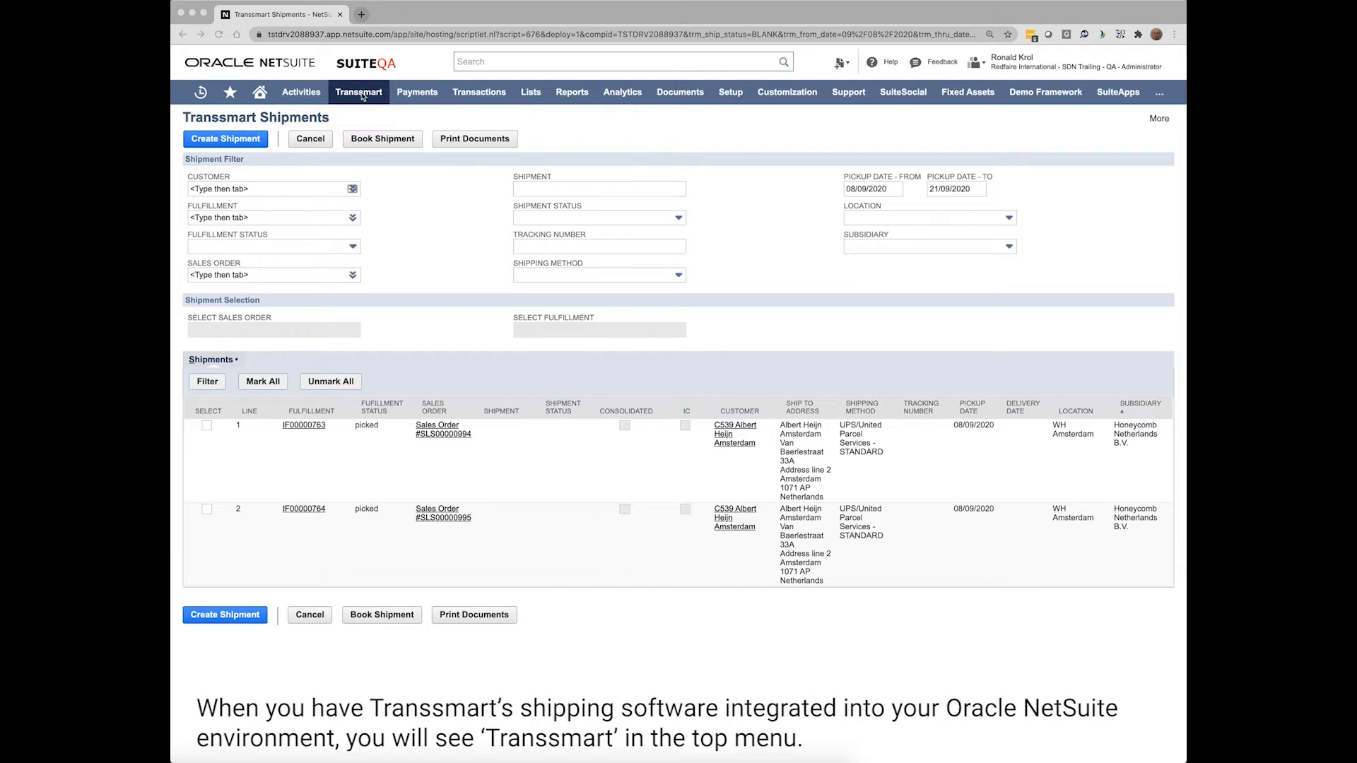
Mark the first picked fulfillment in the Transsmart Shipments list and start Create Shipment for it
{"action": "left_click", "coordinate": [357, 91]}
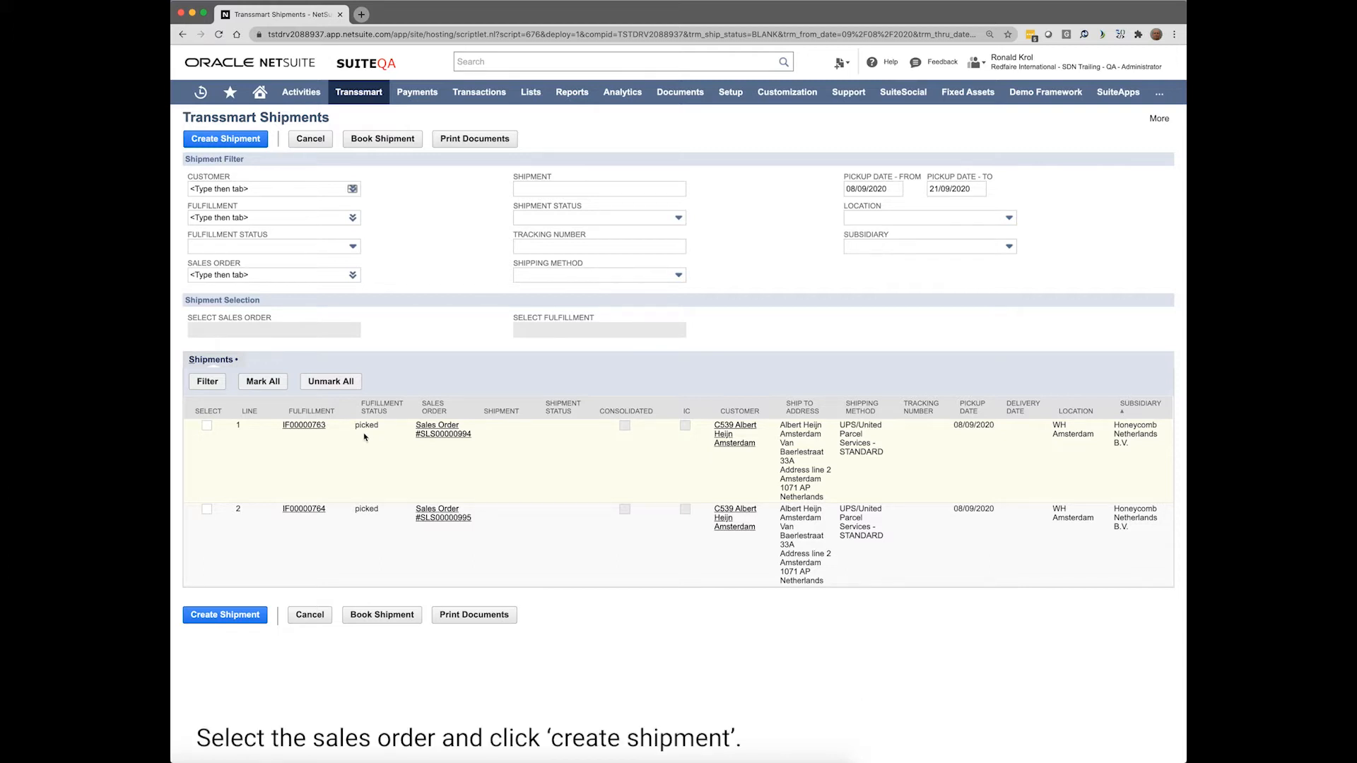
{"action": "left_click", "coordinate": [206, 425]}
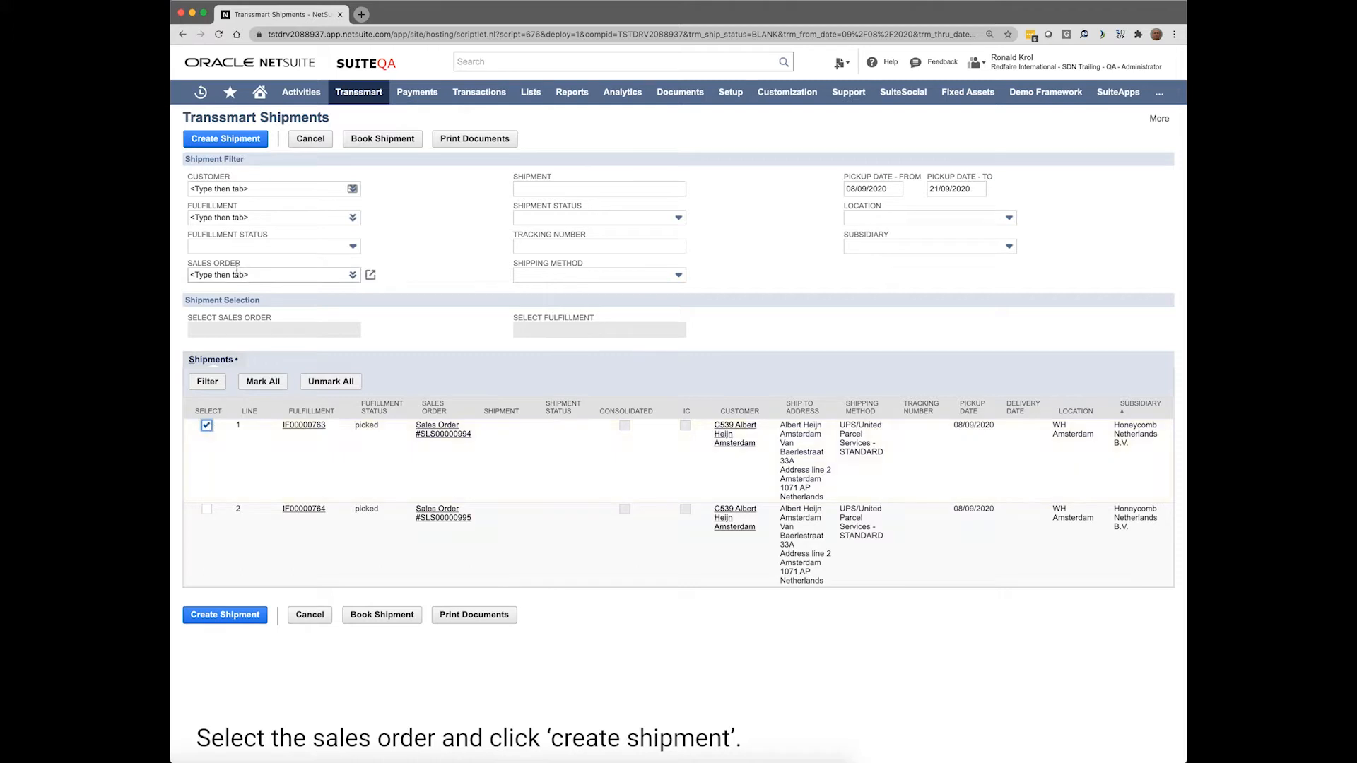
{"action": "left_click", "coordinate": [225, 138]}
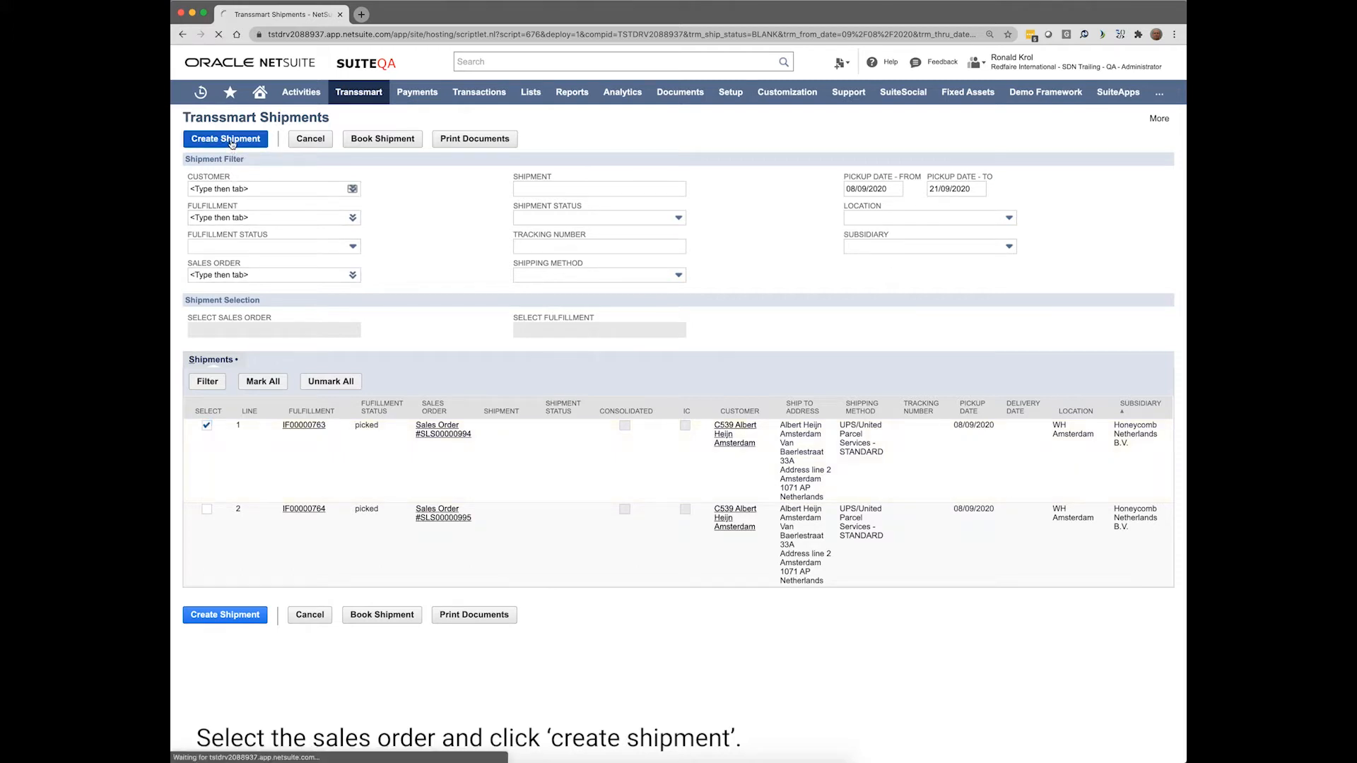
Add a package line of 2 colli, BOX Large, weight 10 kg
{"action": "left_click", "coordinate": [225, 138]}
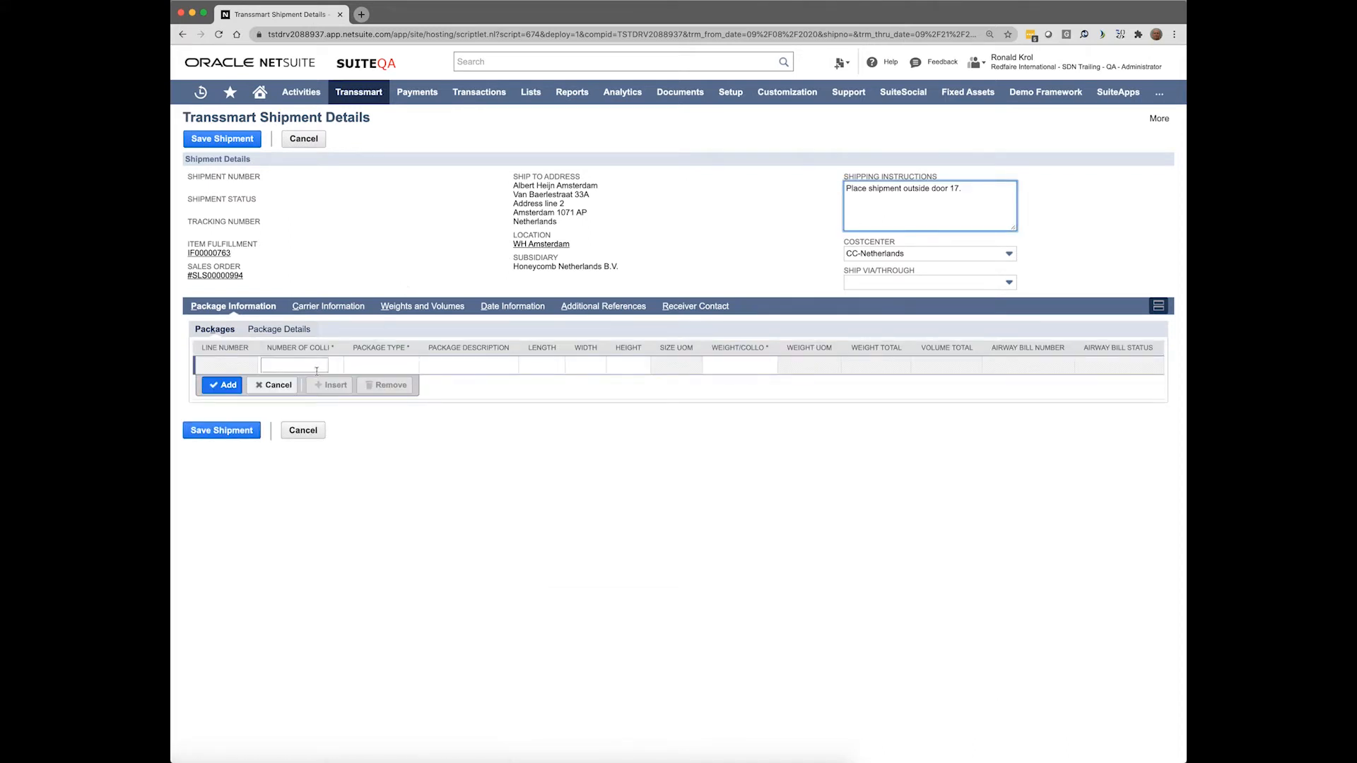
{"action": "type", "text": "2"}
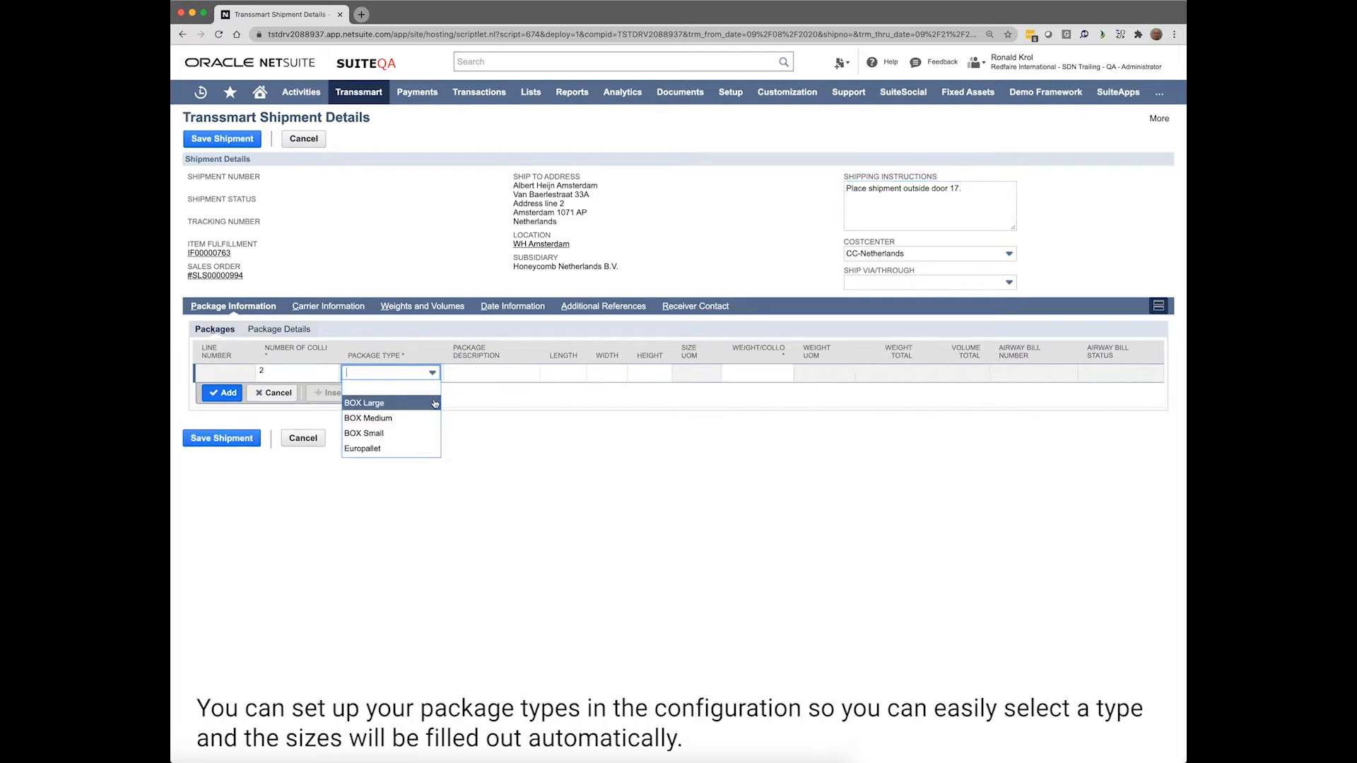
{"action": "left_click", "coordinate": [363, 403]}
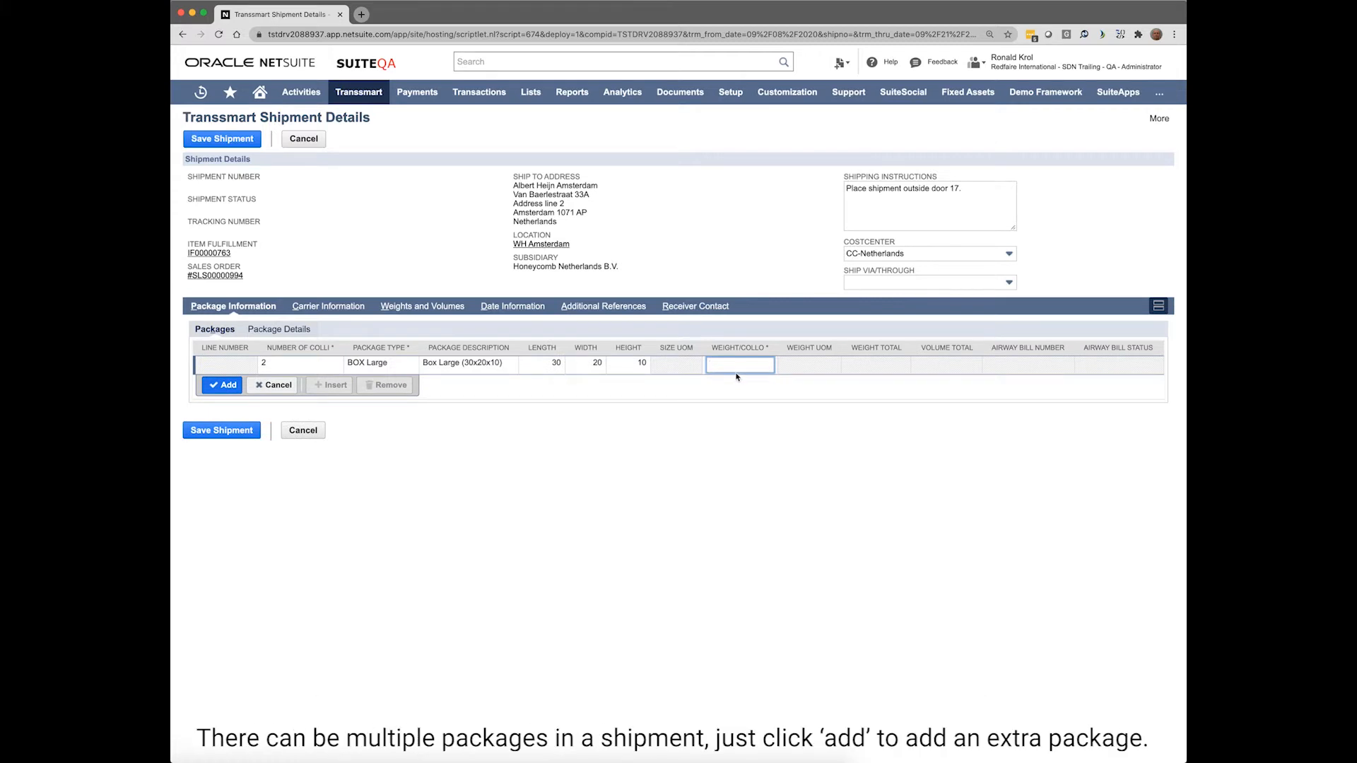
{"action": "type", "text": "10"}
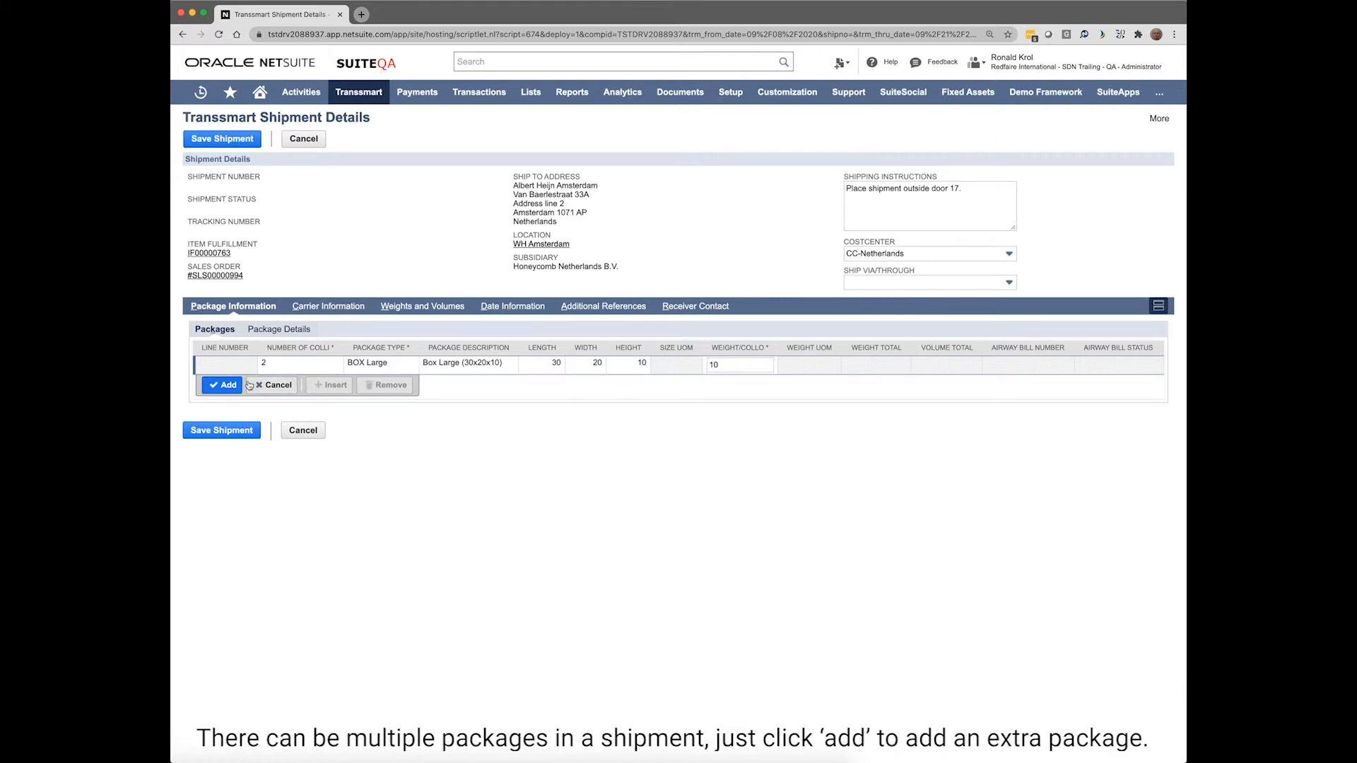
{"action": "left_click", "coordinate": [221, 384]}
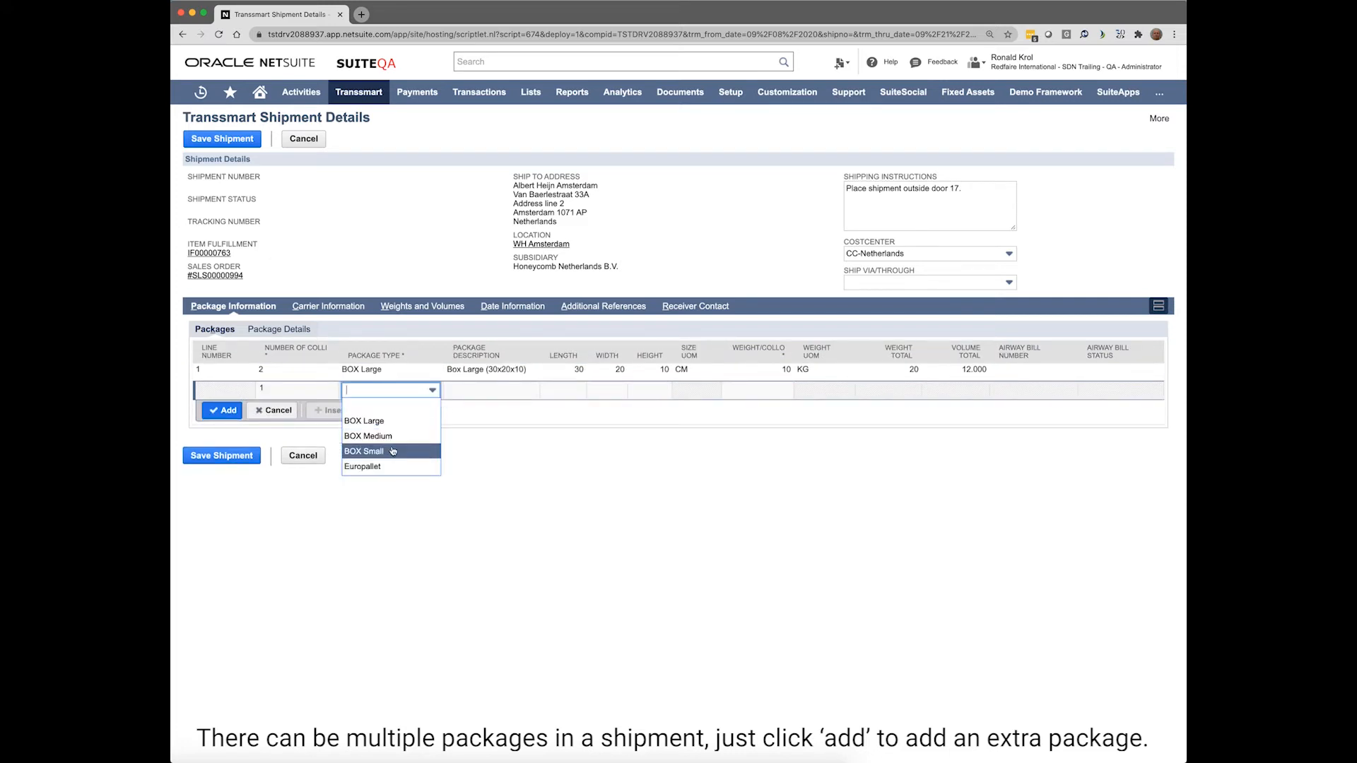
Add a second package line of 1 colli, BOX Small, weight 4 kg
{"action": "left_click", "coordinate": [363, 451]}
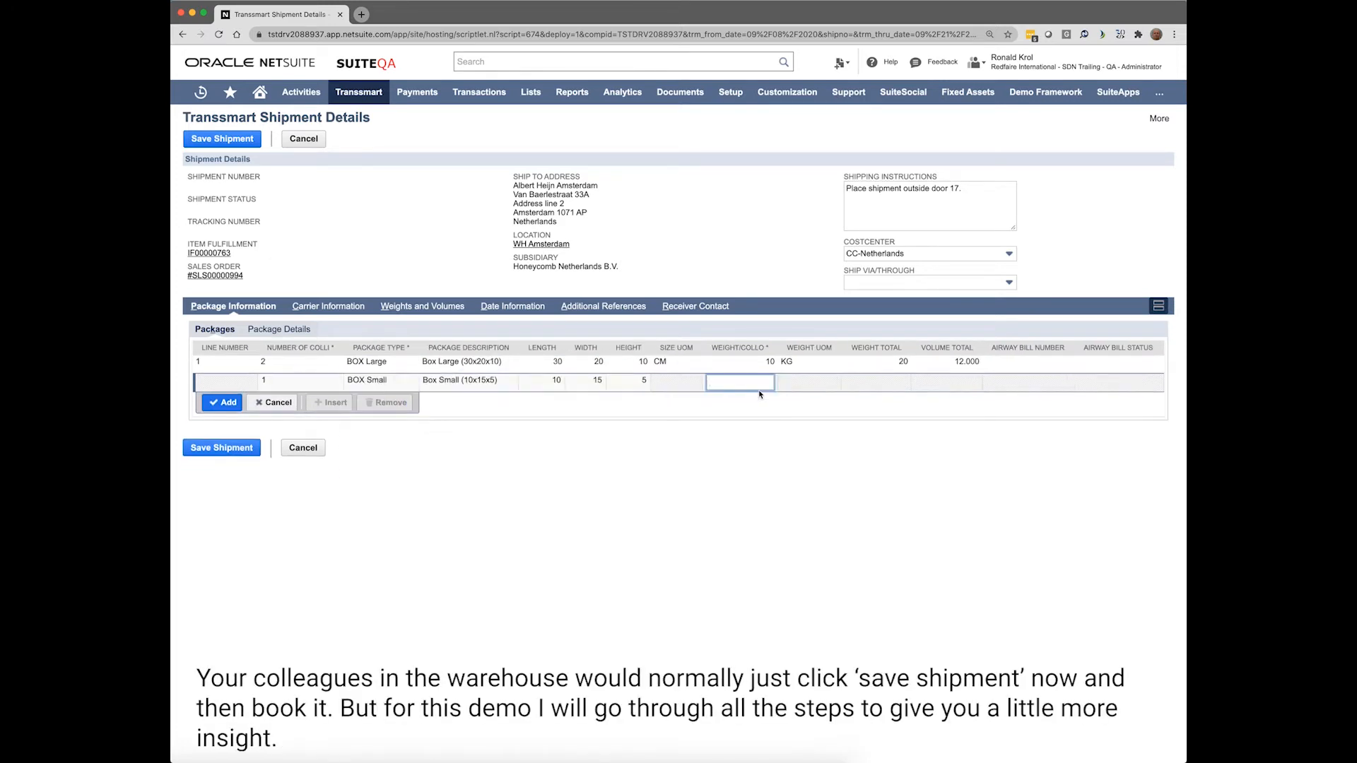
{"action": "type", "text": "4"}
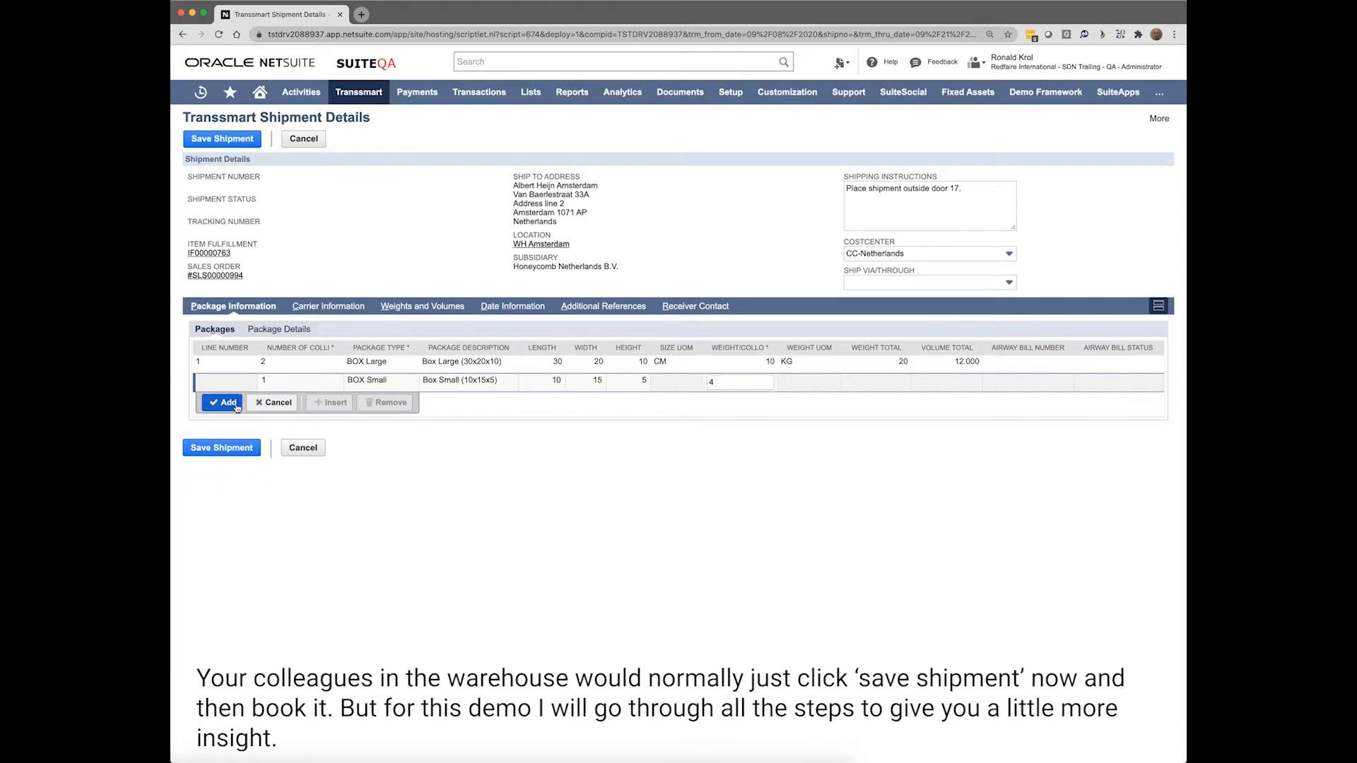
{"action": "left_click", "coordinate": [223, 403]}
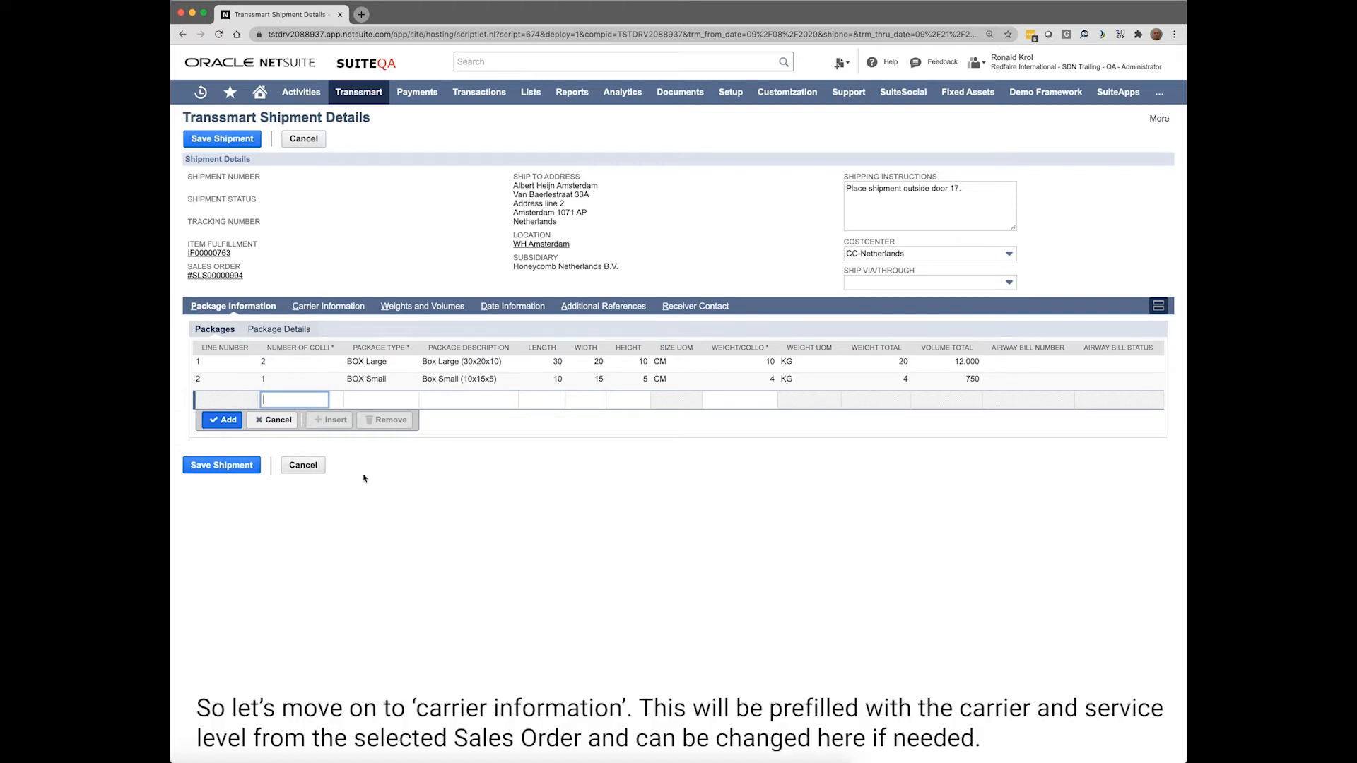
Review the prefilled Carrier Information, Weights and Volumes, and Date Information with the requested pickup date
{"action": "left_click", "coordinate": [326, 306]}
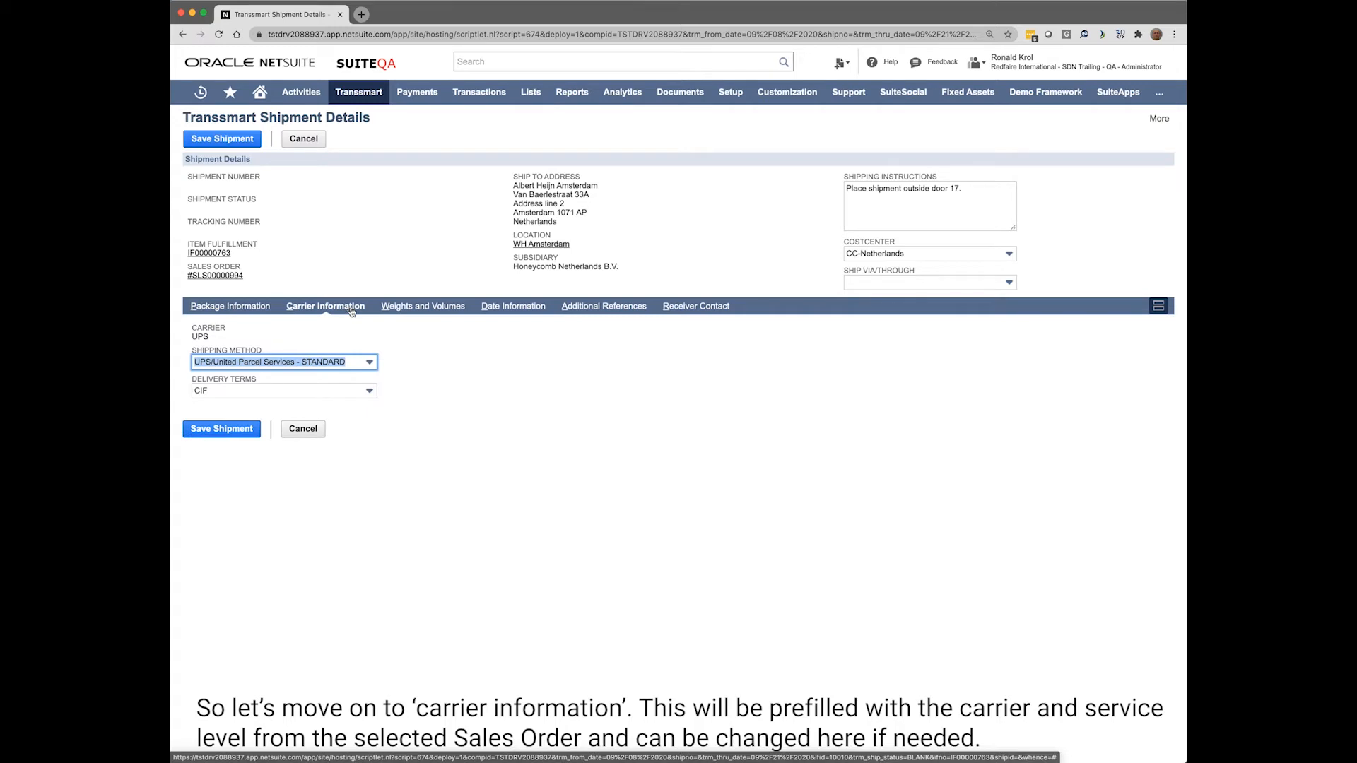
{"action": "left_click", "coordinate": [418, 306]}
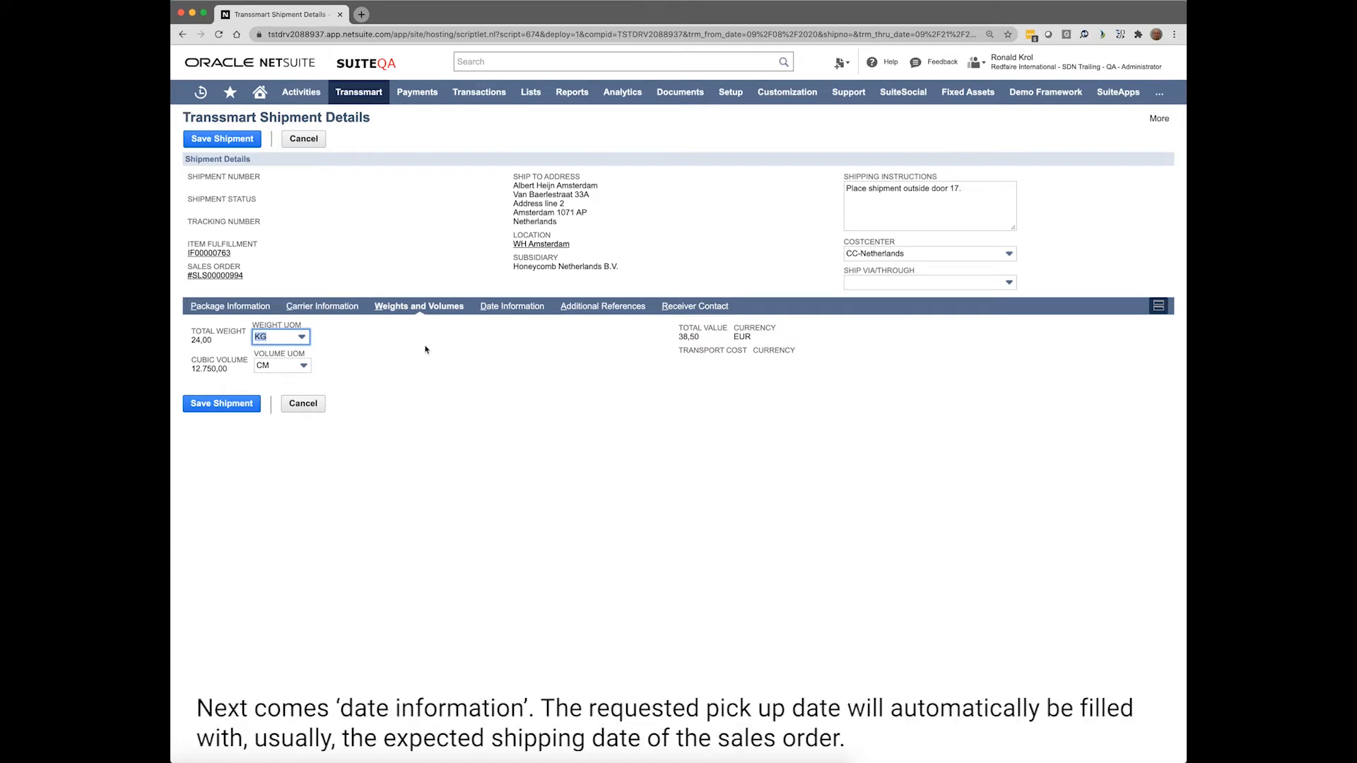
{"action": "mouse_move", "coordinate": [523, 328]}
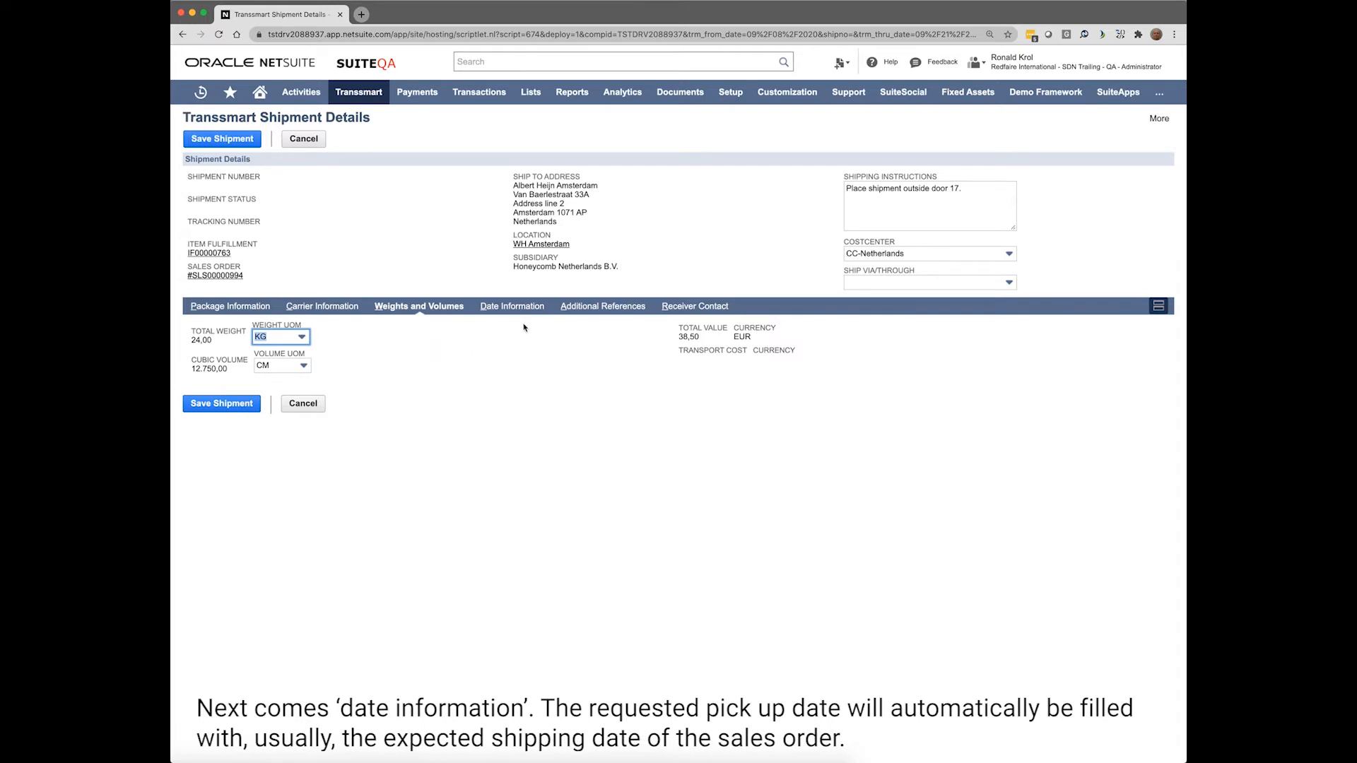
{"action": "left_click", "coordinate": [509, 306]}
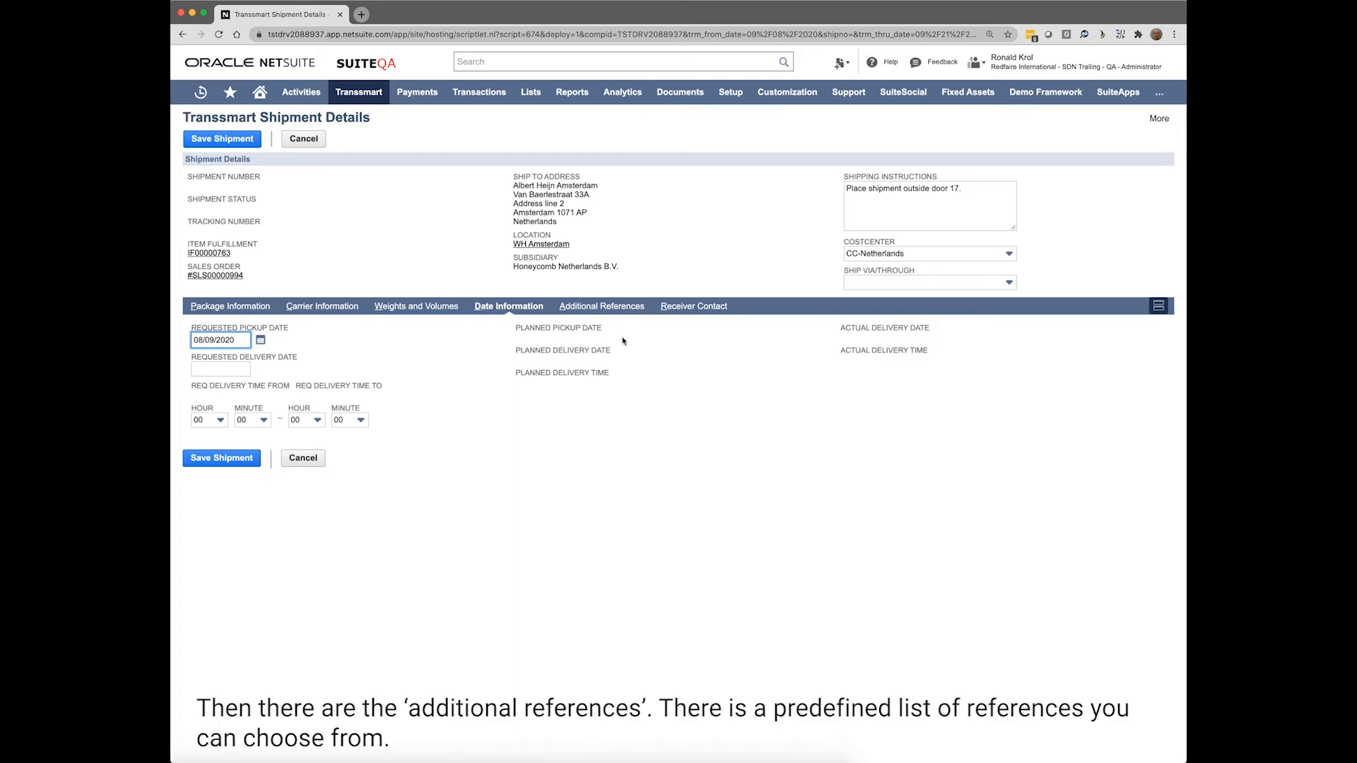
Add an additional reference of type Project with value 15, then show the Receiver Contact details
{"action": "left_click", "coordinate": [601, 305]}
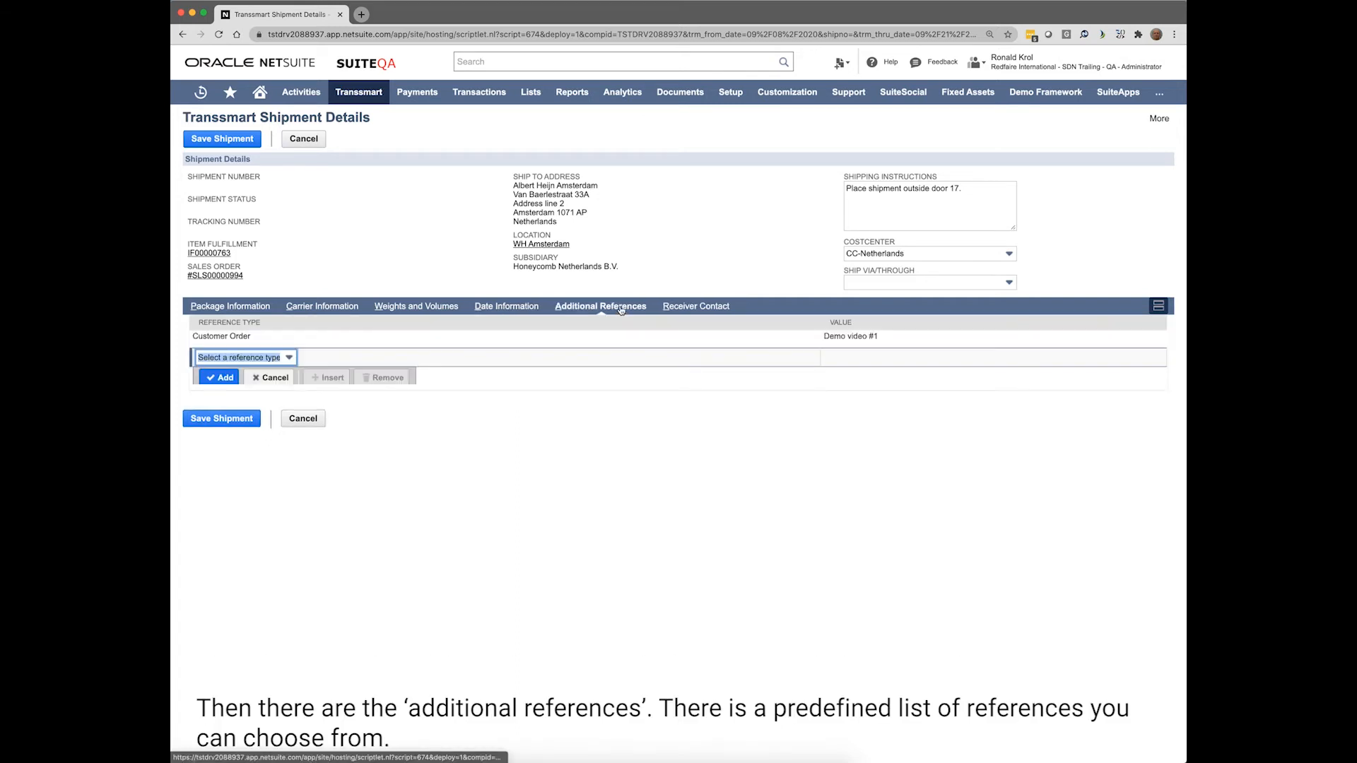
{"action": "mouse_move", "coordinate": [454, 505]}
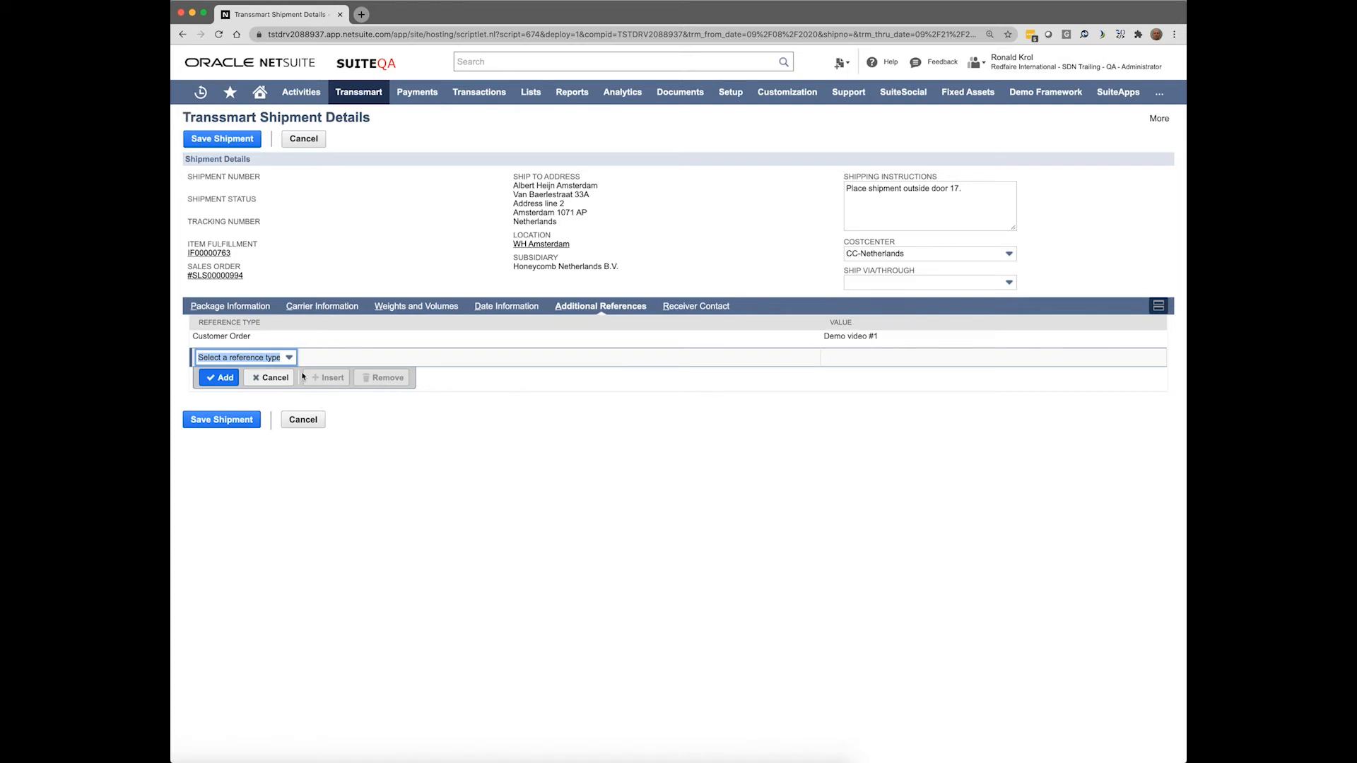
{"action": "left_click", "coordinate": [245, 358]}
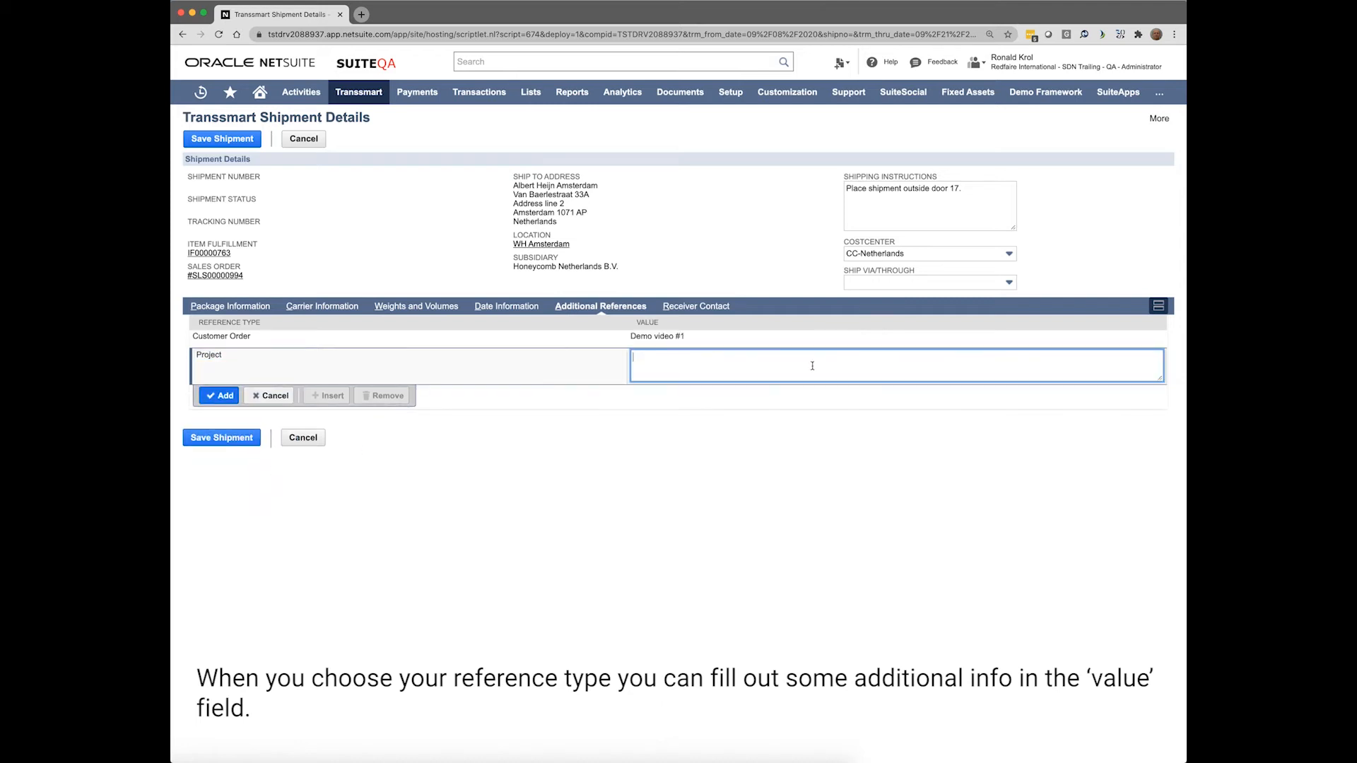
{"action": "type", "text": "Project"}
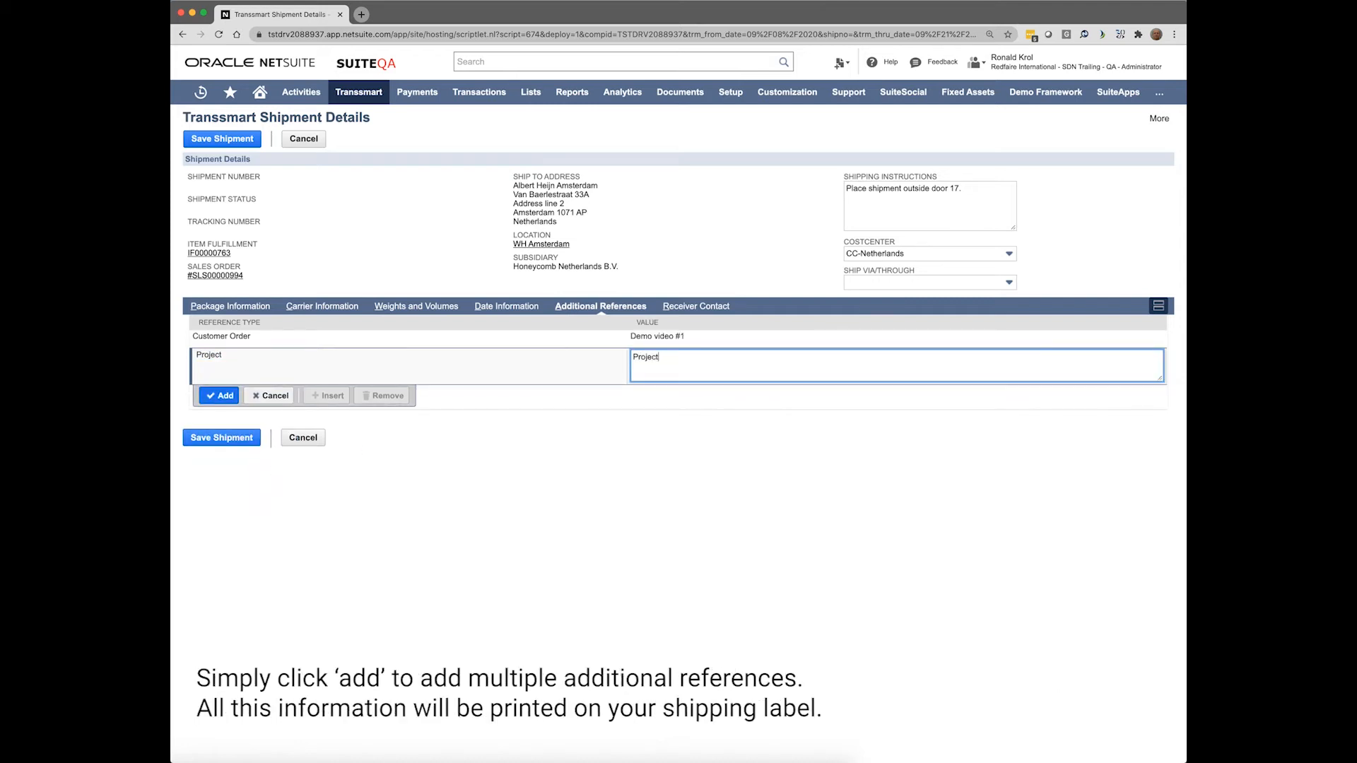
{"action": "type", "text": "15"}
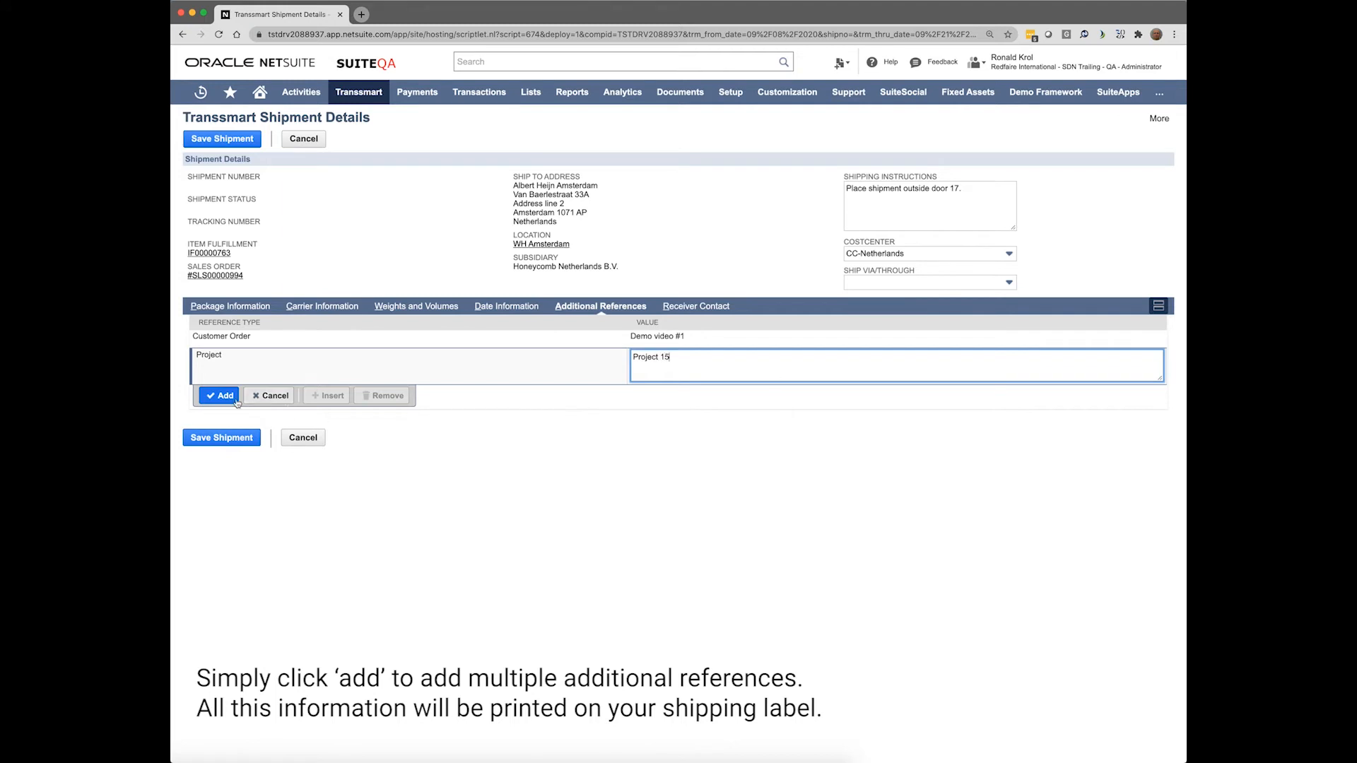
{"action": "left_click", "coordinate": [222, 396]}
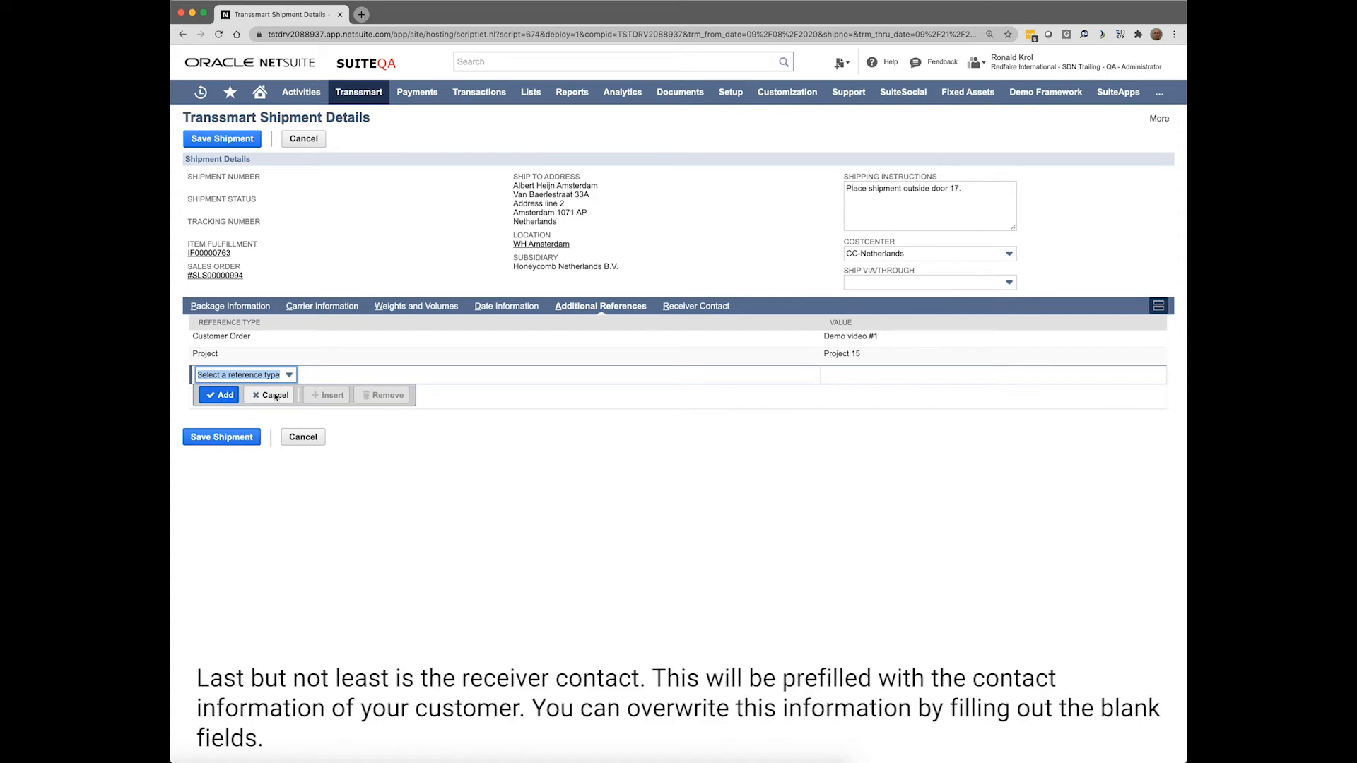
{"action": "mouse_move", "coordinate": [684, 311]}
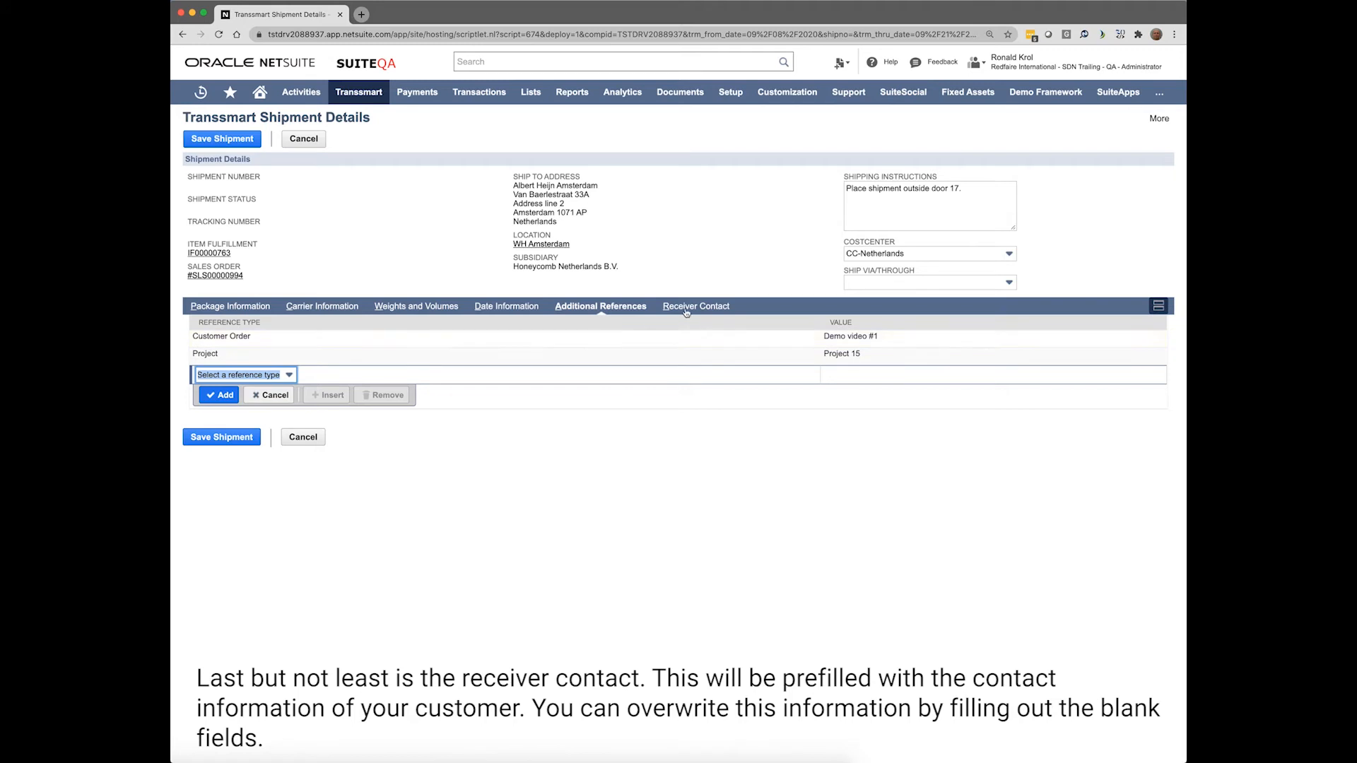
{"action": "left_click", "coordinate": [691, 305]}
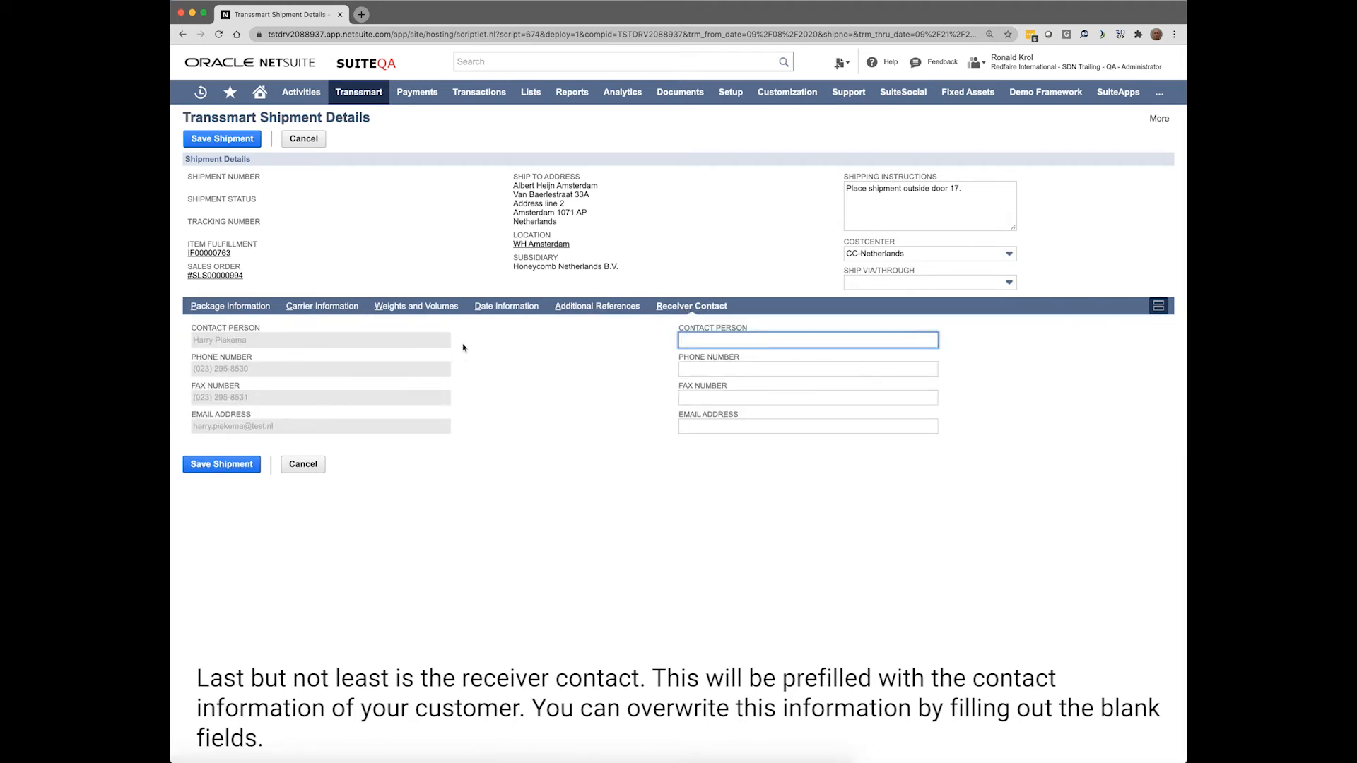
{"action": "mouse_move", "coordinate": [951, 349]}
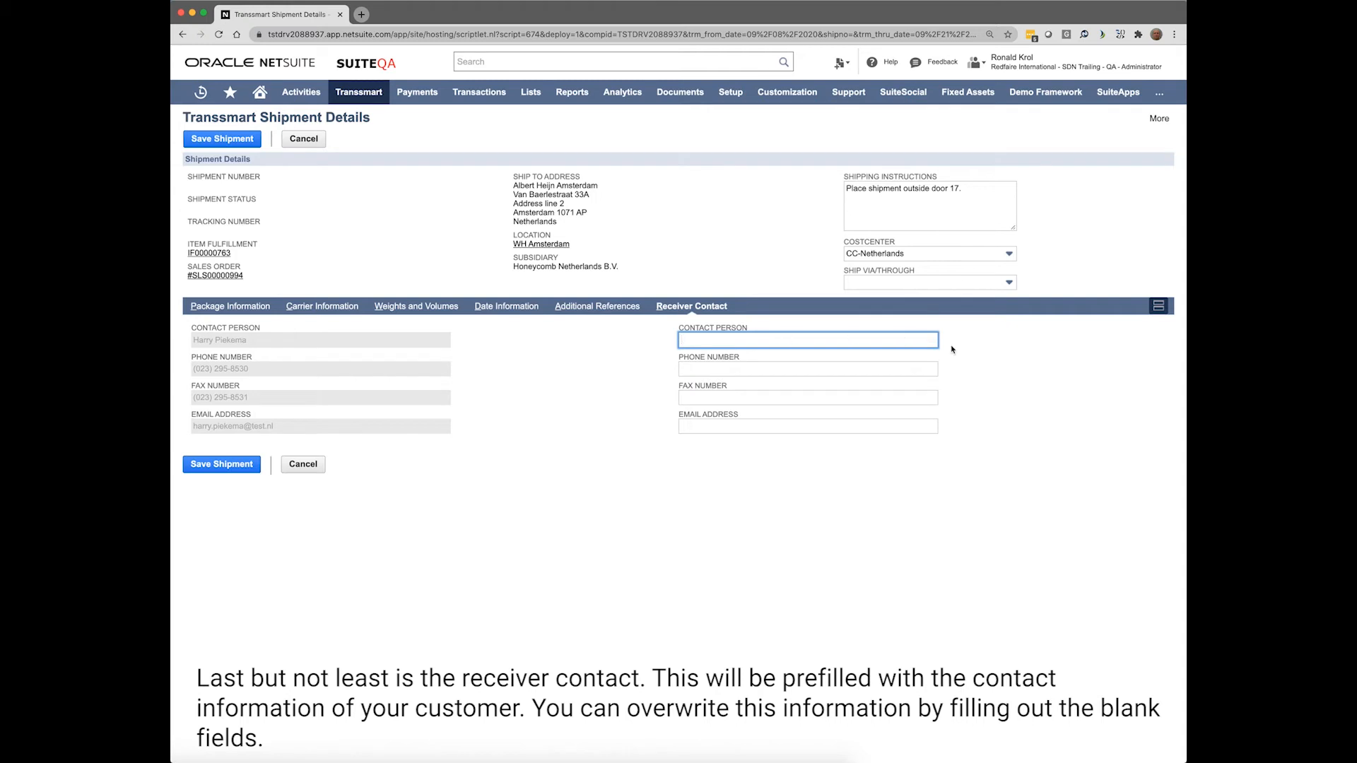
{"action": "mouse_move", "coordinate": [957, 264]}
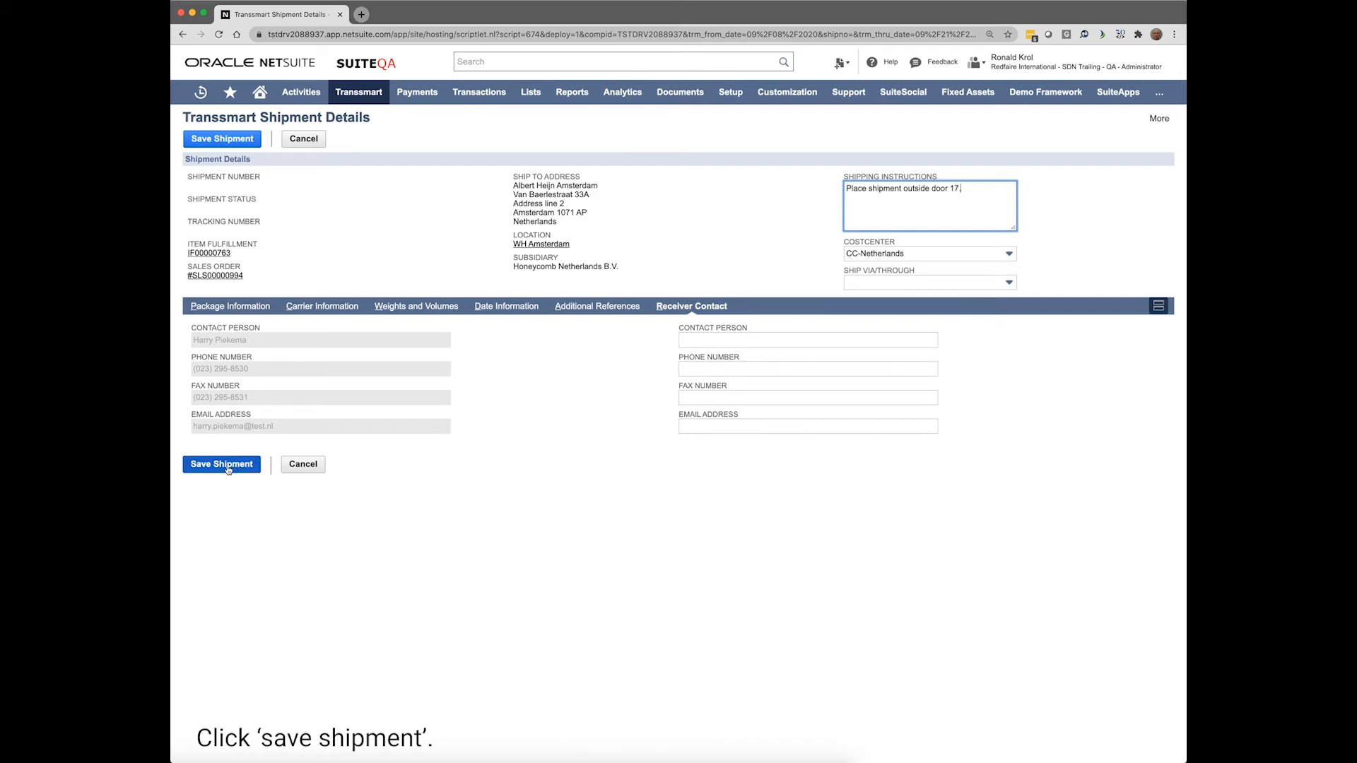
Save the shipment and book line 1 with the carrier so it gets BOOK status and a tracking number
{"action": "left_click", "coordinate": [222, 138]}
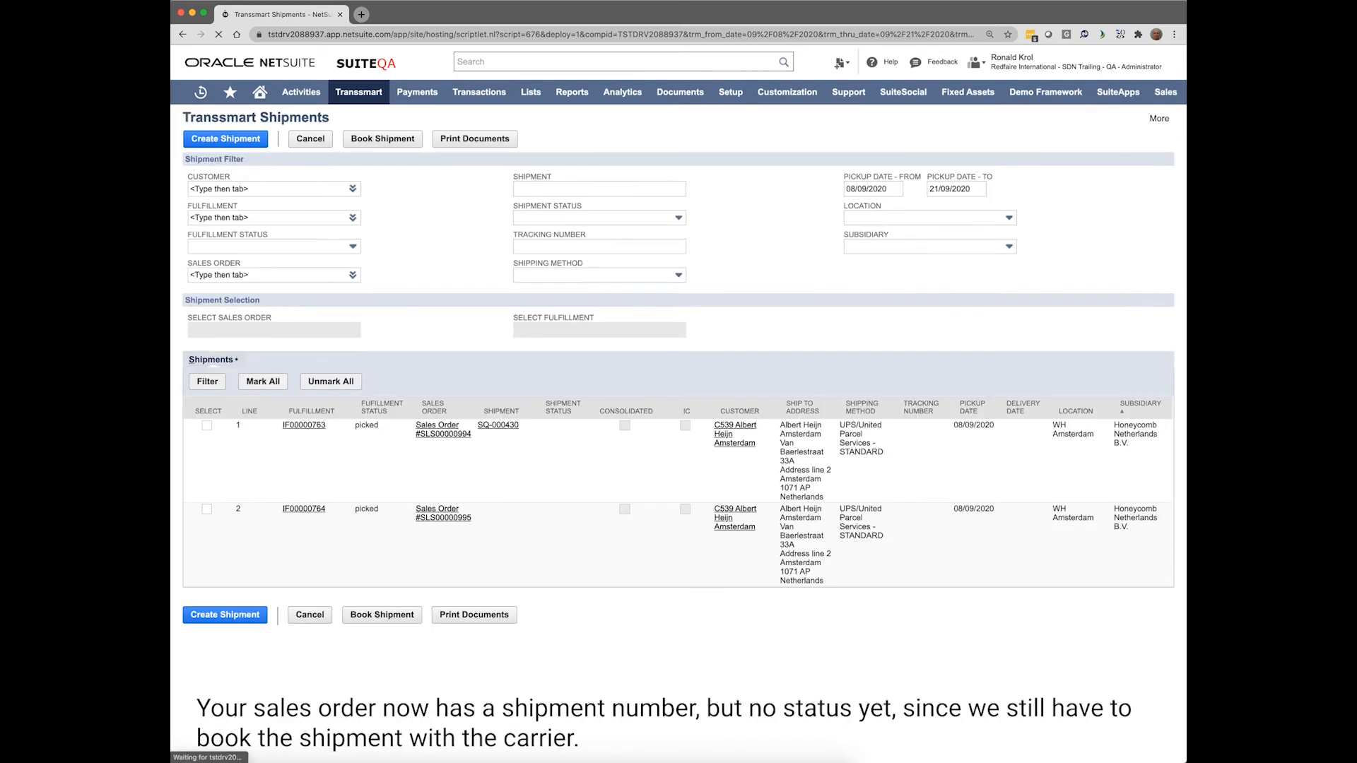
{"action": "left_click", "coordinate": [269, 188]}
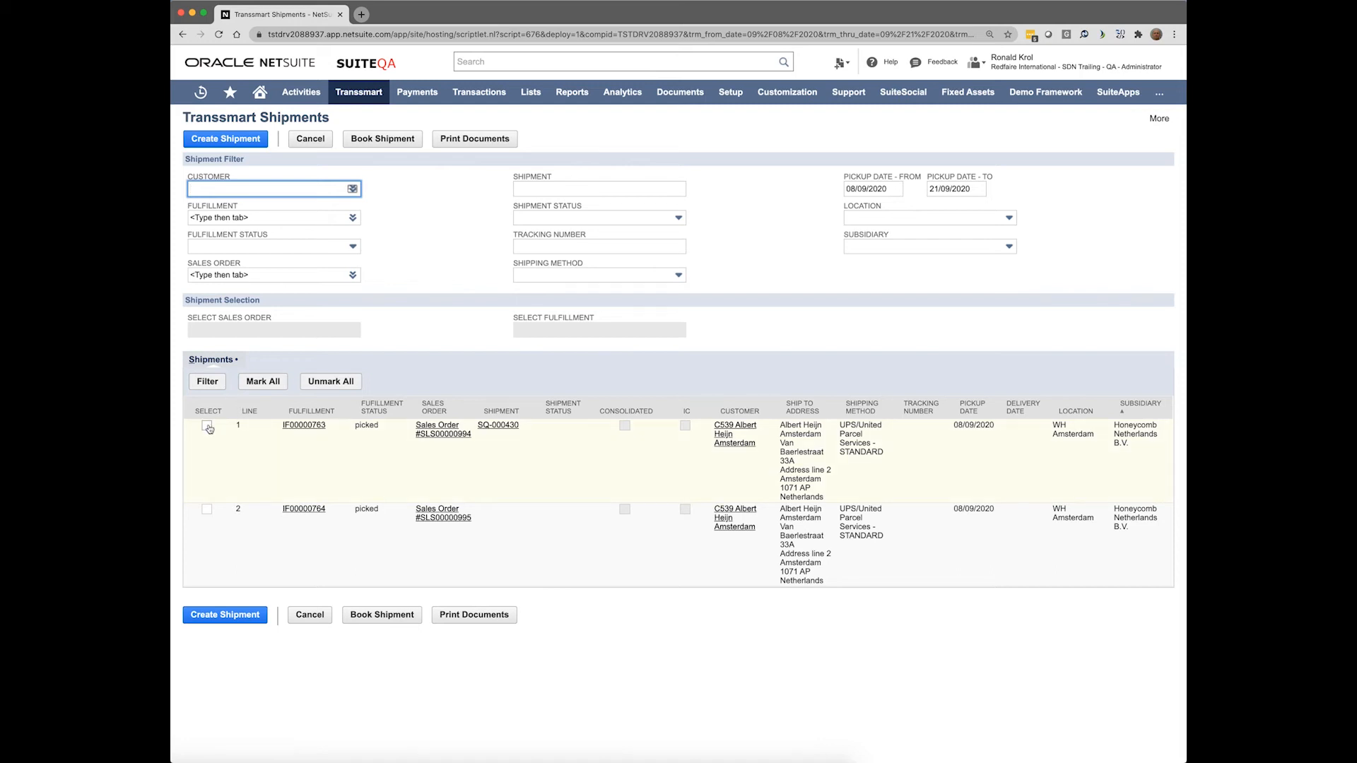
{"action": "left_click", "coordinate": [206, 426]}
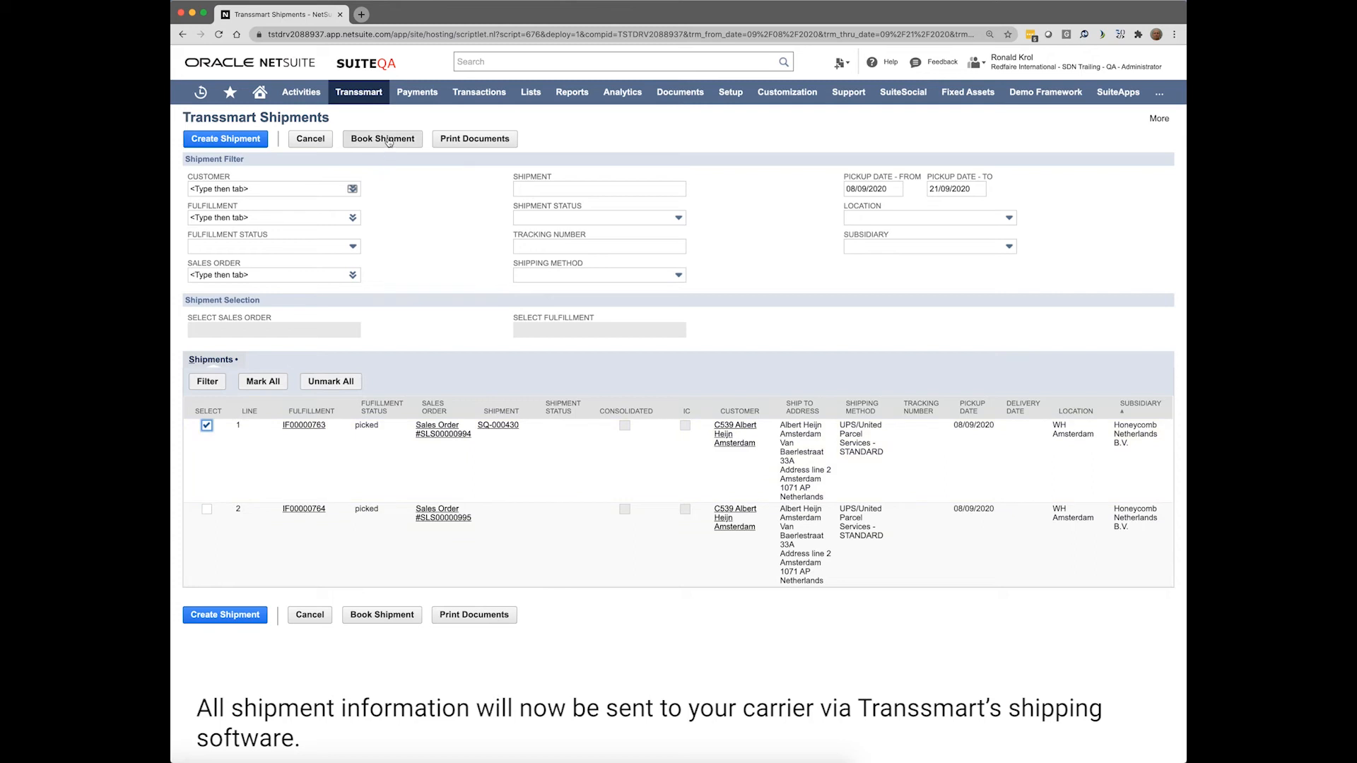
{"action": "left_click", "coordinate": [381, 139]}
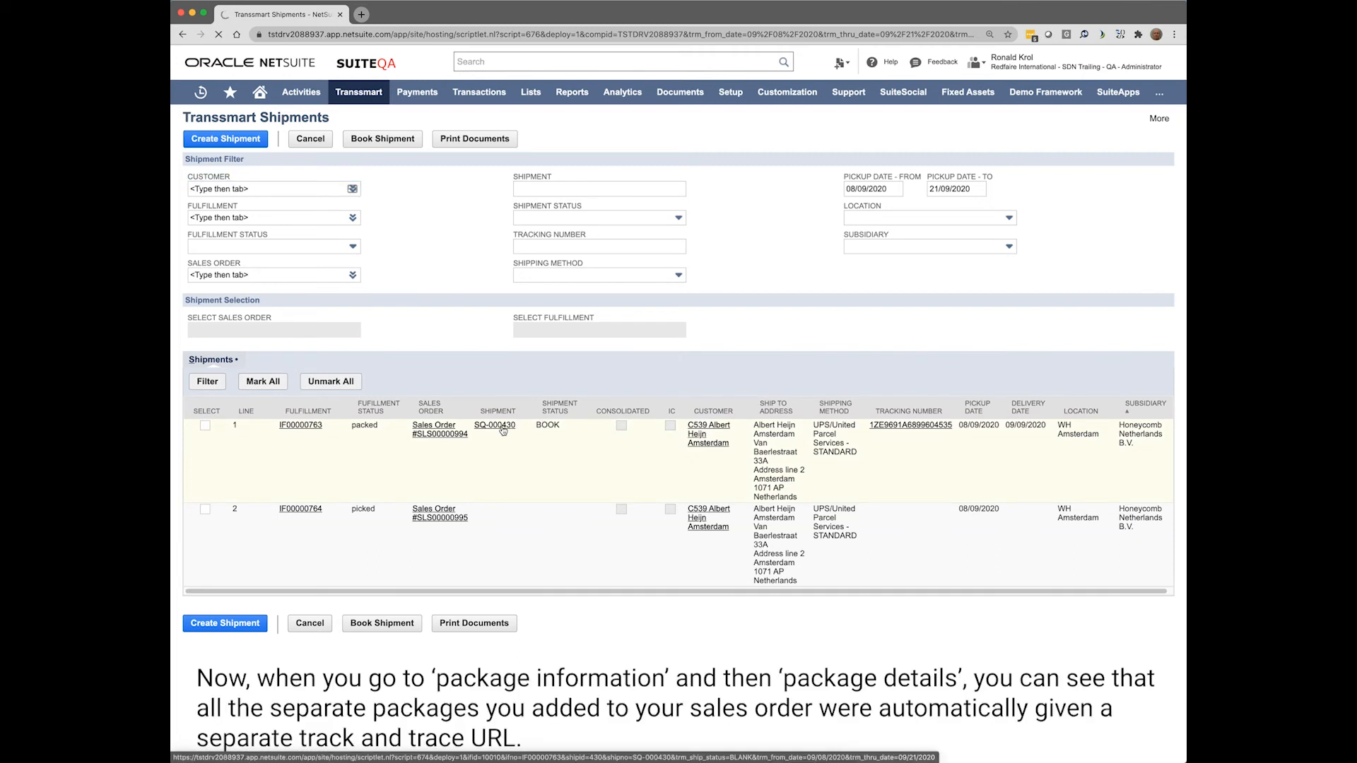
Review shipment SQ-000430's per-package tracking numbers, 10.99 EUR transport cost, and planned pickup and delivery dates
{"action": "left_click", "coordinate": [495, 426]}
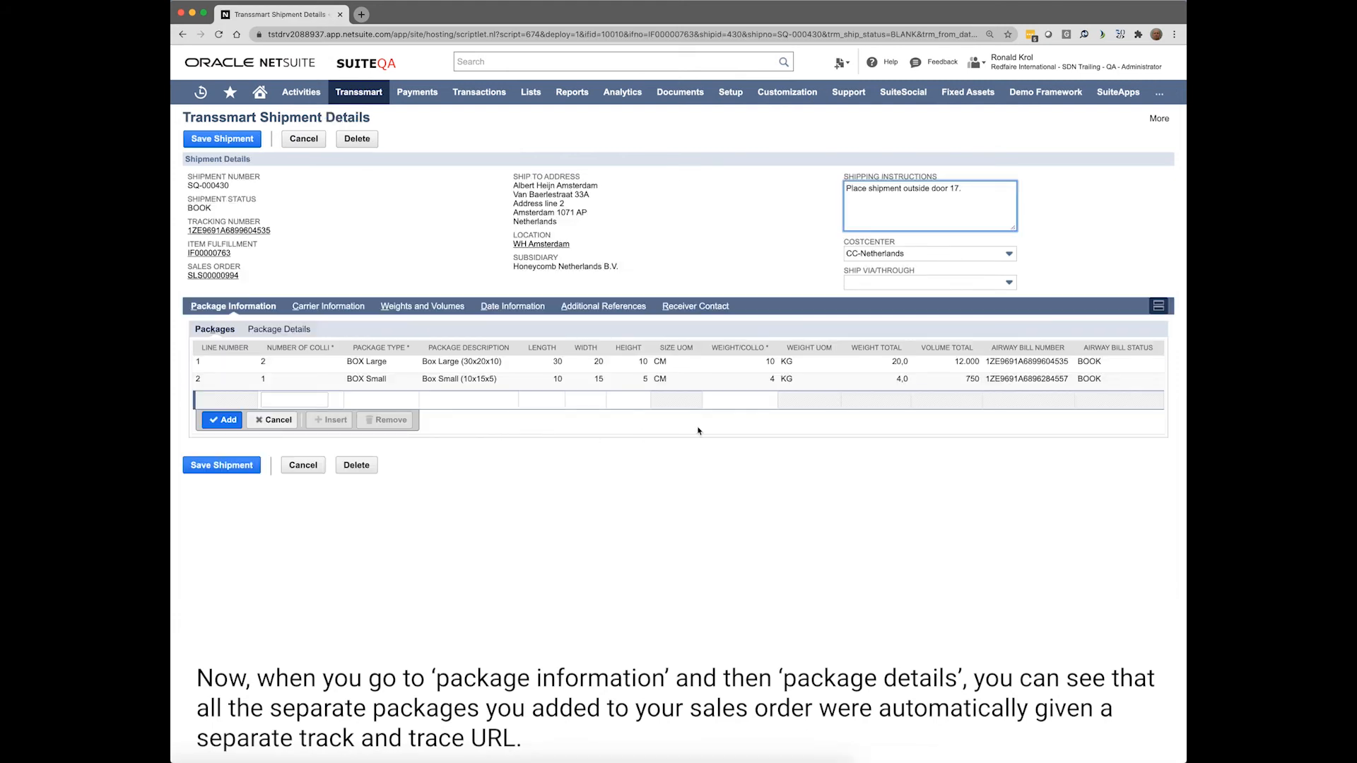
{"action": "left_click", "coordinate": [279, 329]}
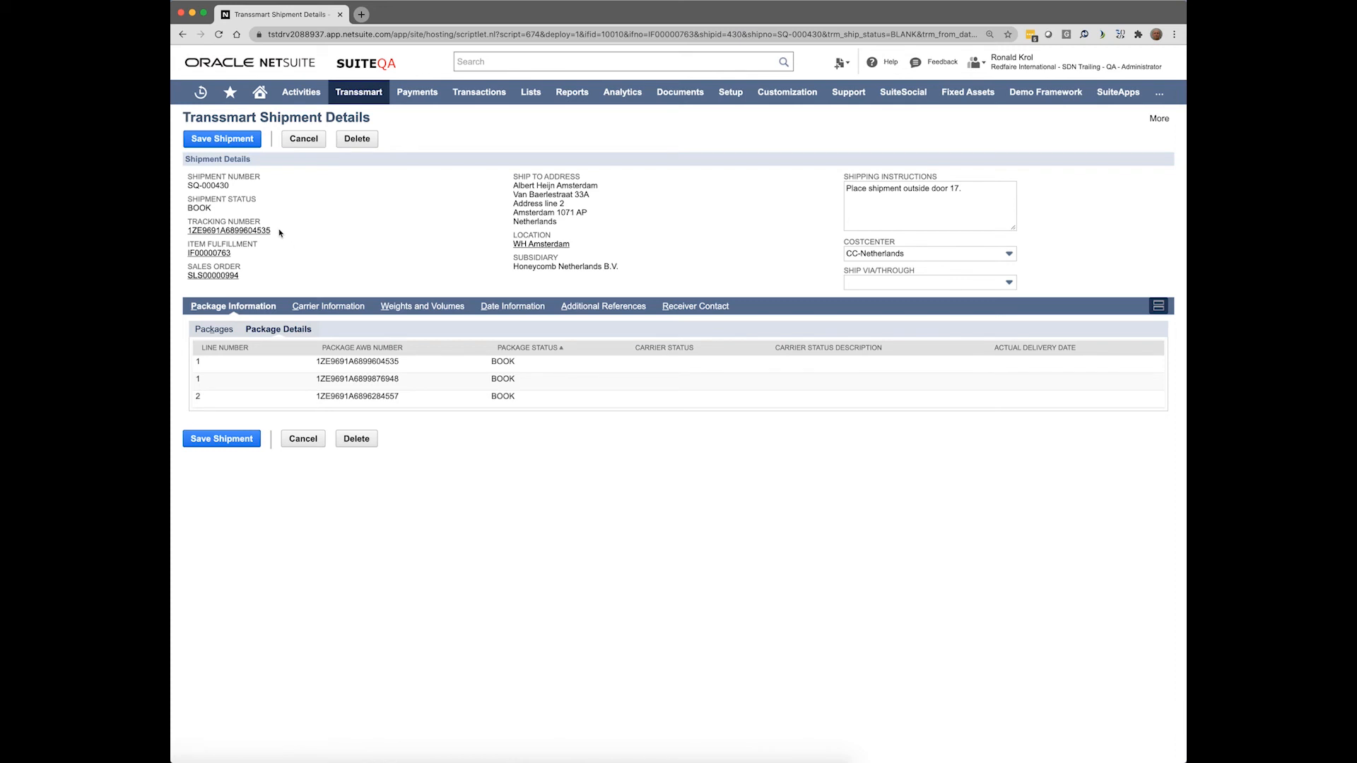
{"action": "mouse_move", "coordinate": [405, 318]}
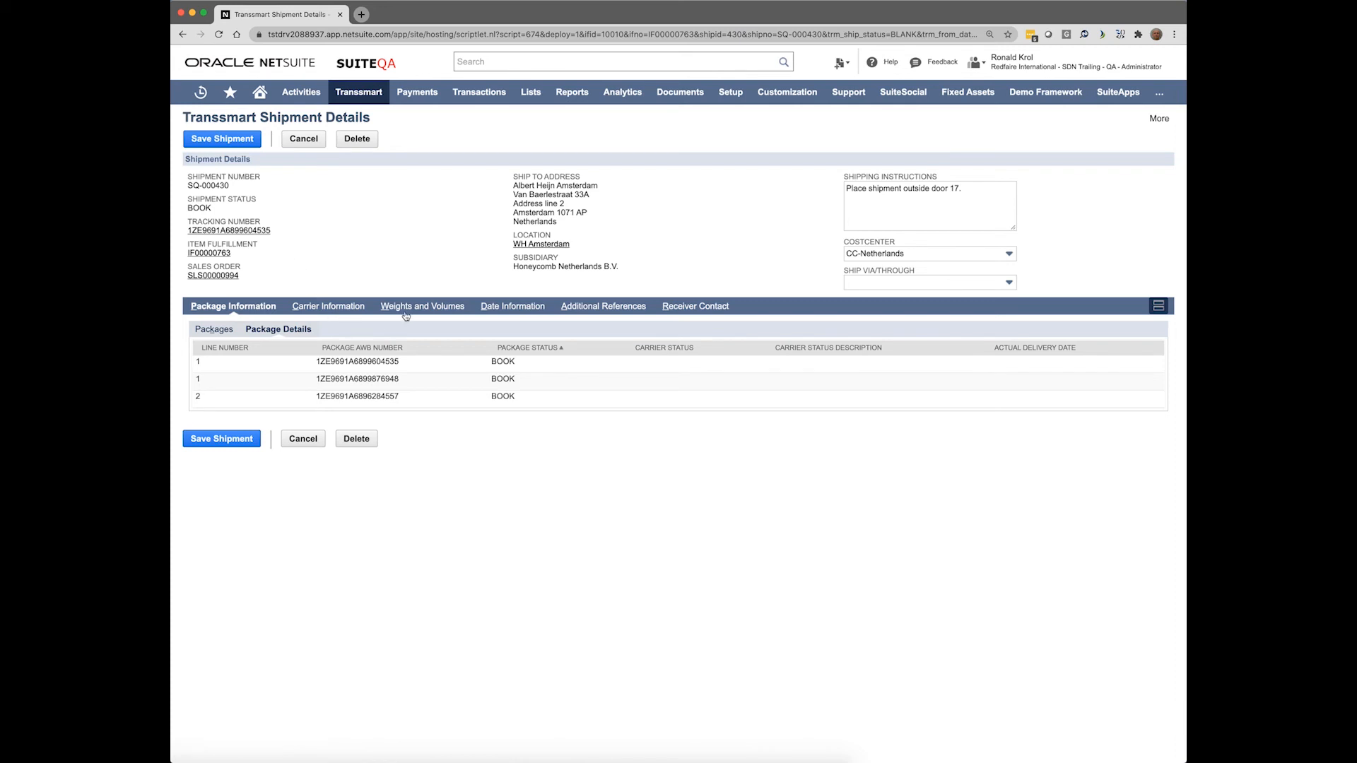
{"action": "left_click", "coordinate": [419, 306]}
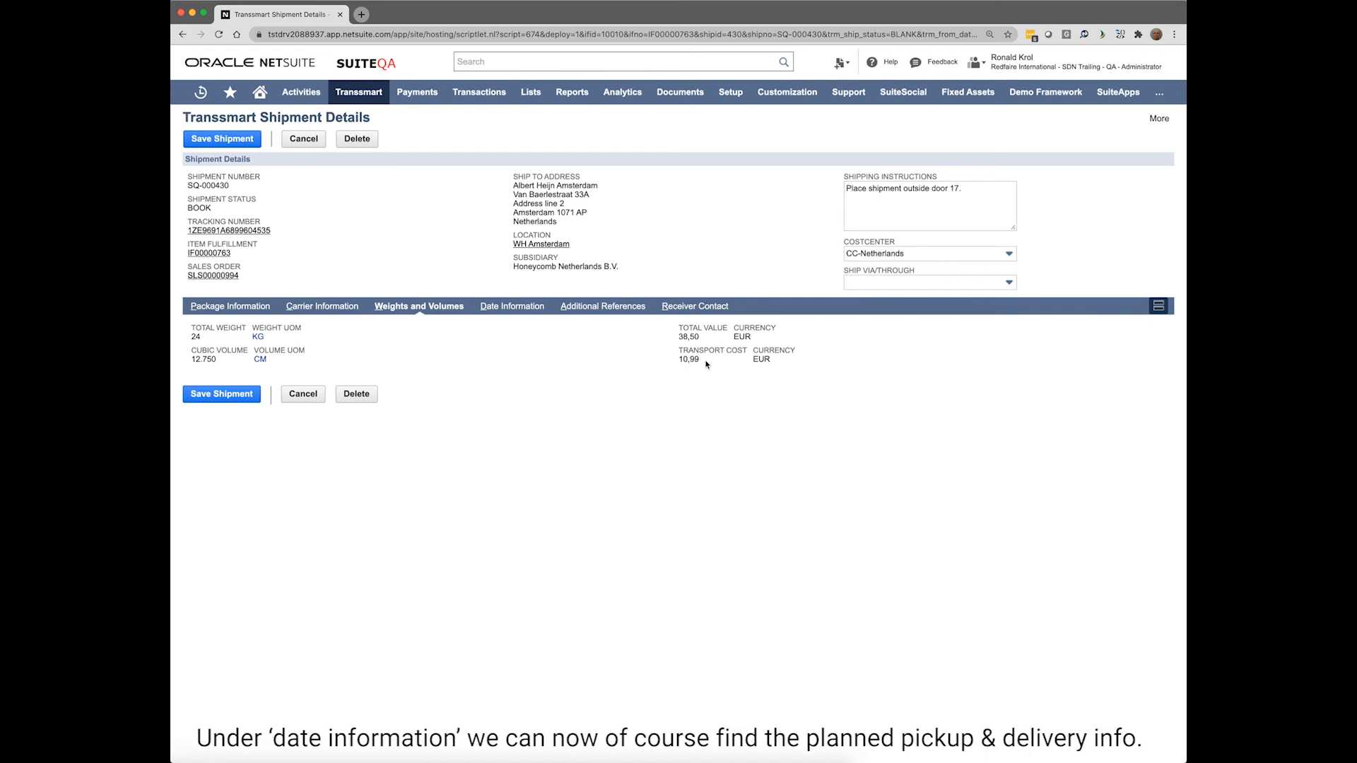
{"action": "left_click", "coordinate": [509, 305]}
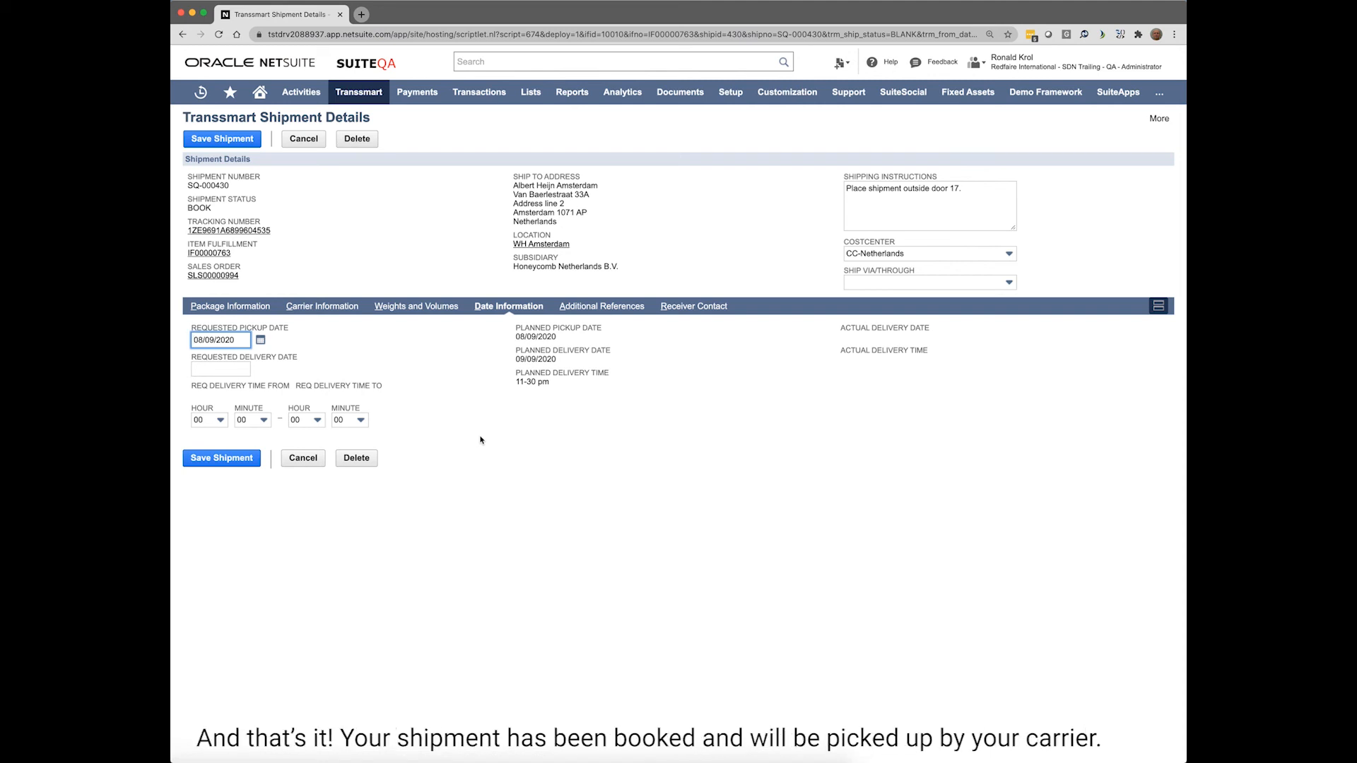
{"action": "mouse_move", "coordinate": [608, 394]}
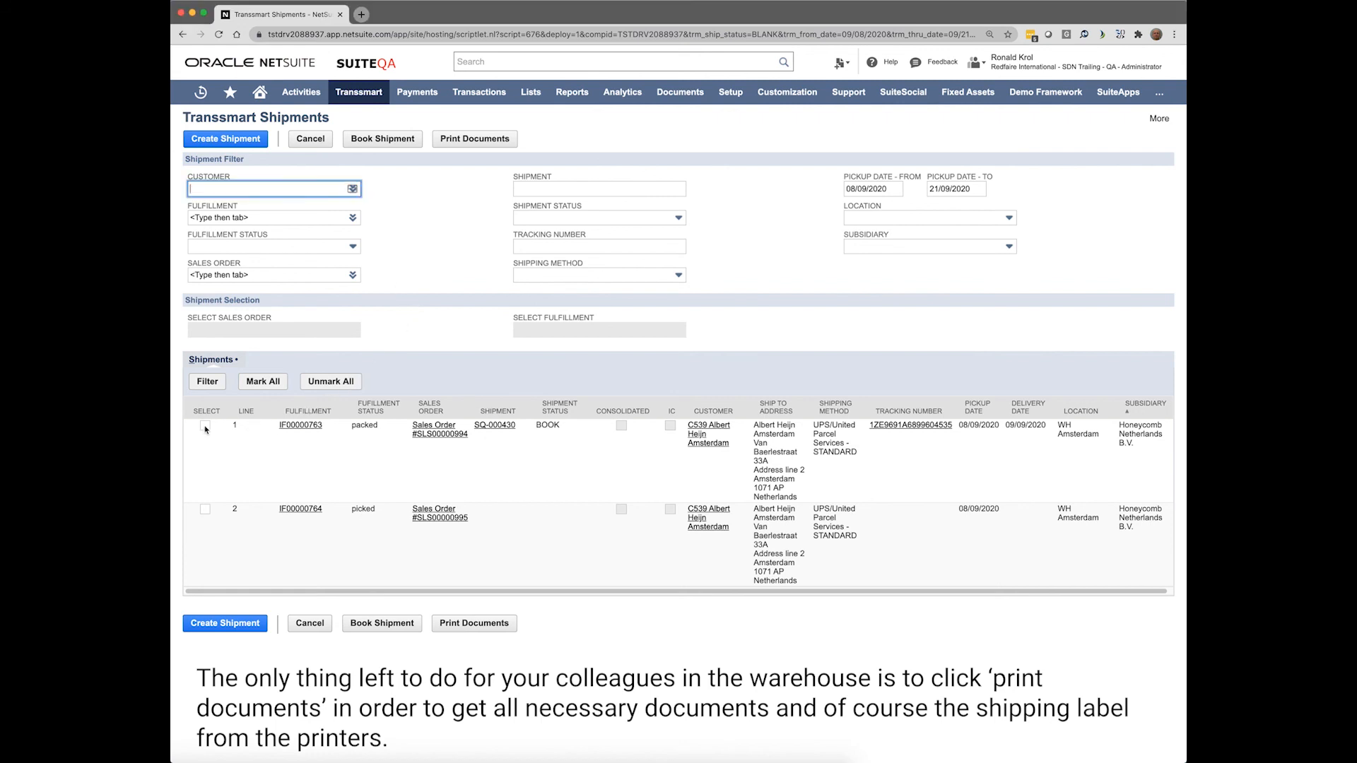
Mark the booked shipment on line 1 and send its documents and label to print
{"action": "left_click", "coordinate": [204, 425]}
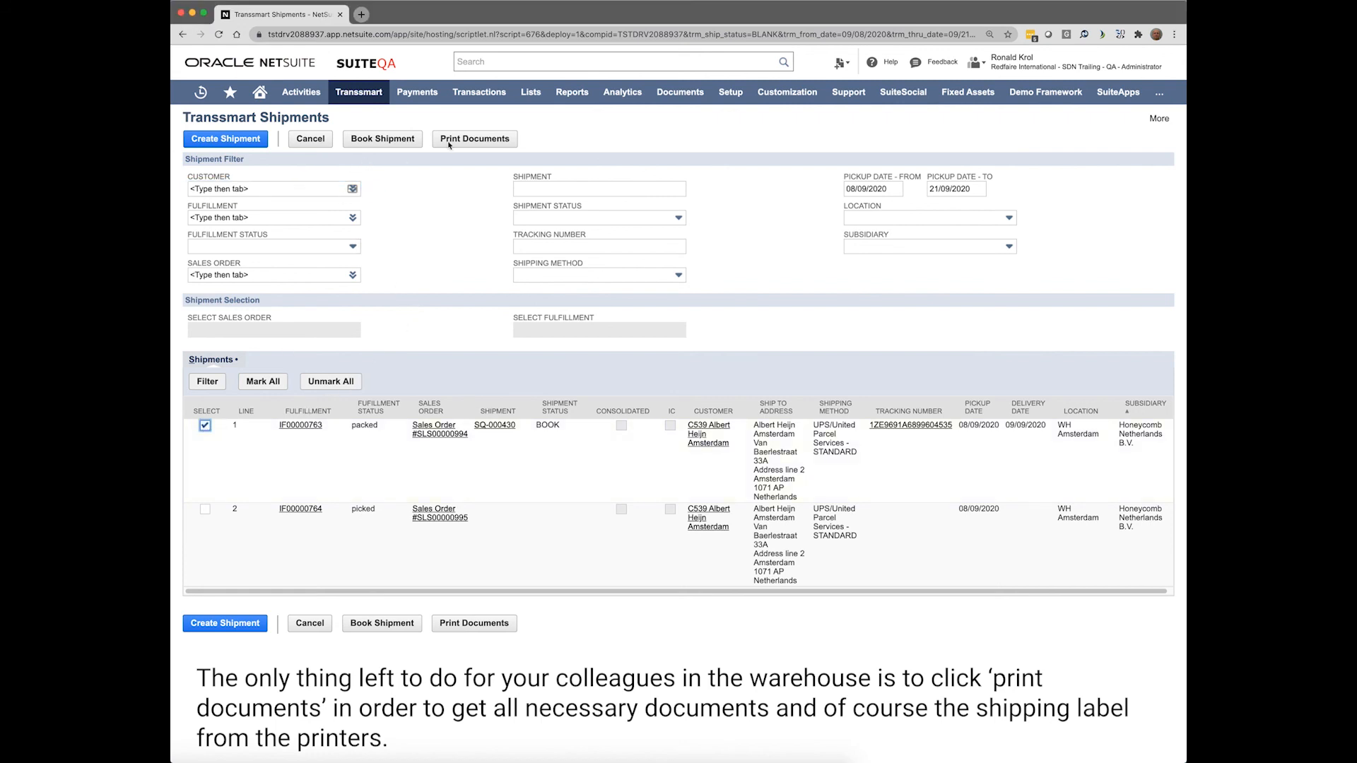
{"action": "left_click", "coordinate": [475, 138]}
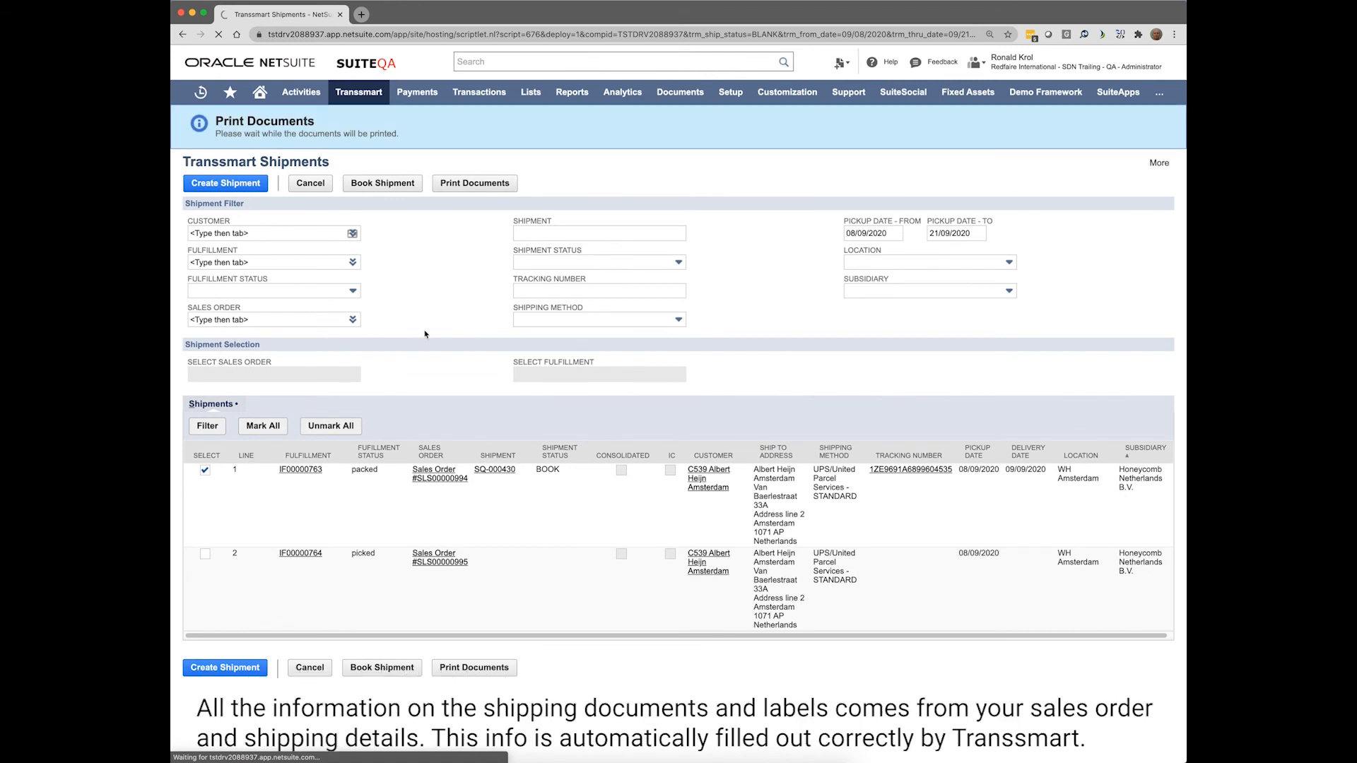